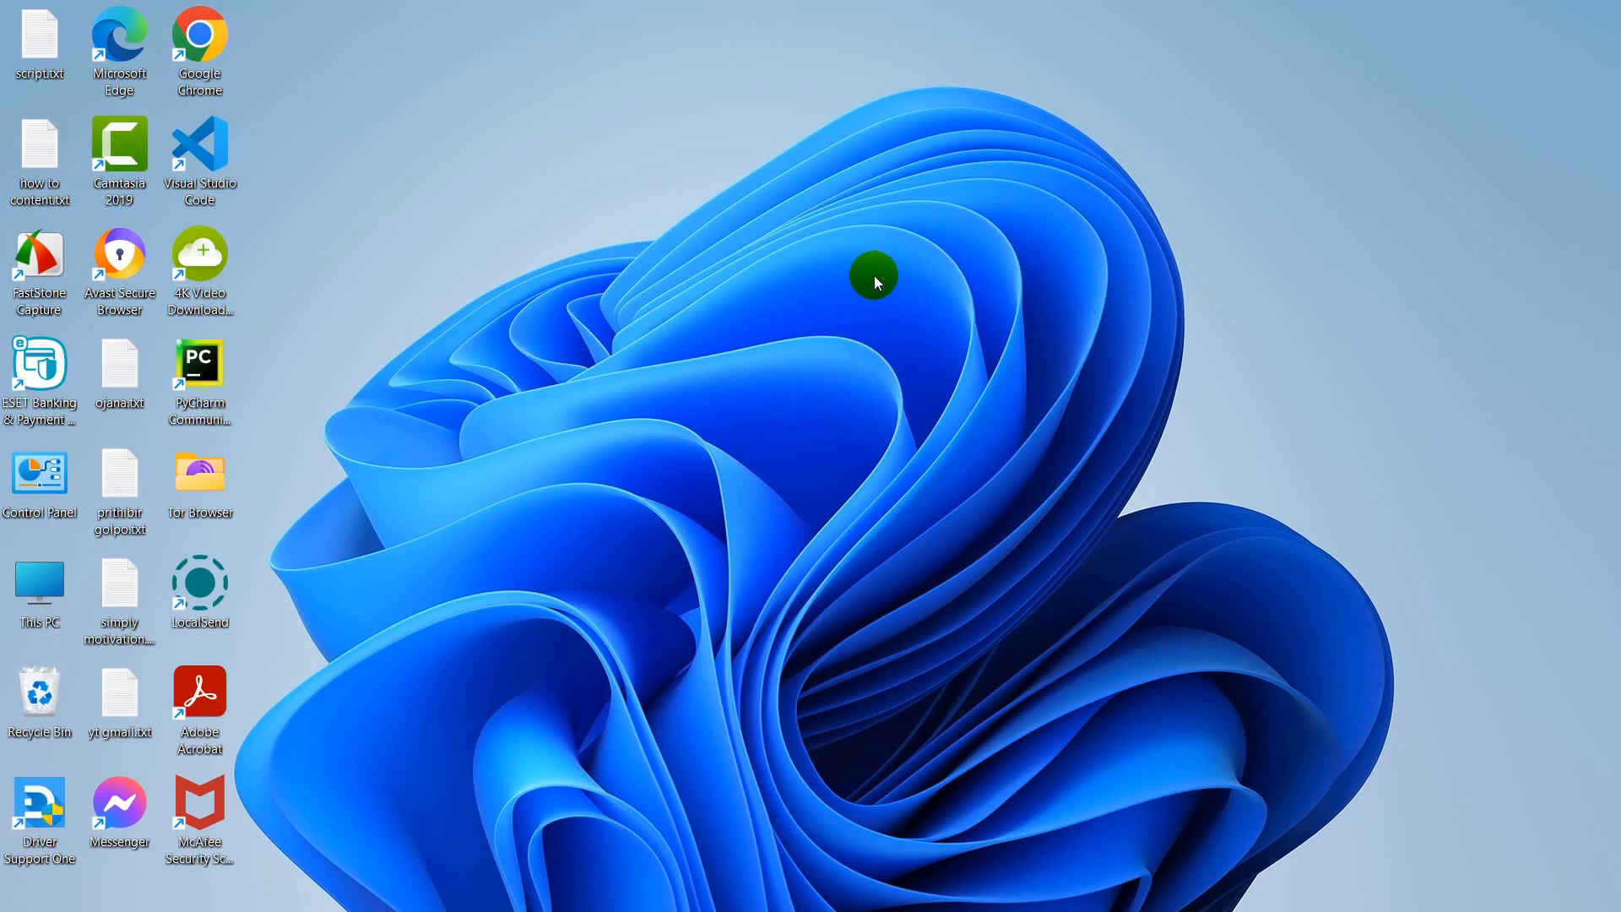
mouse_move(703, 298)
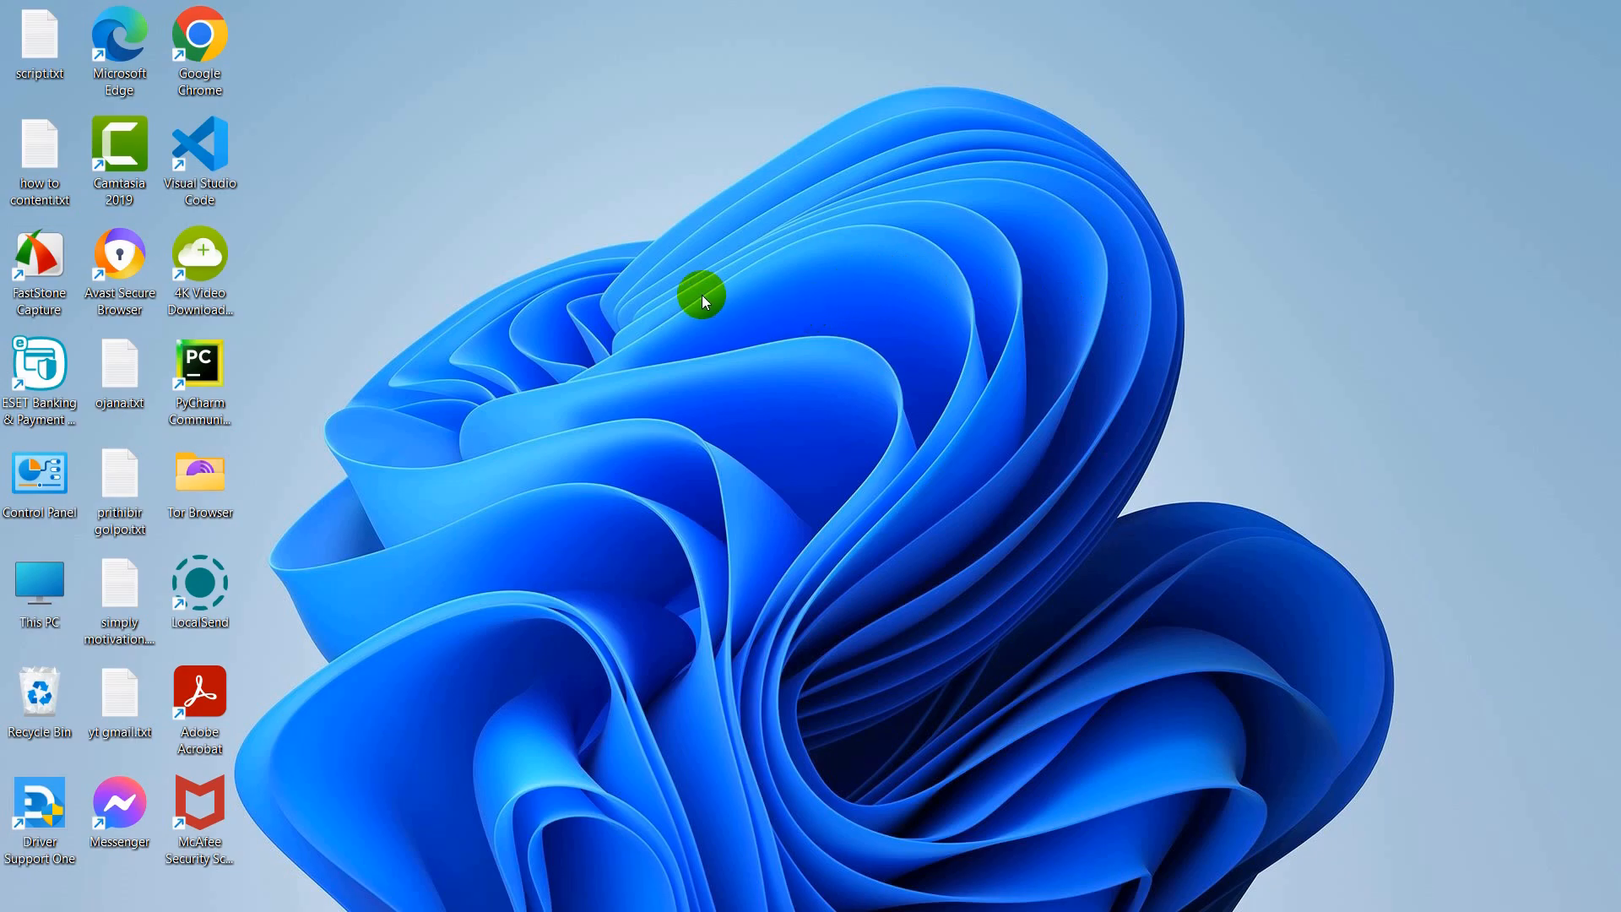
mouse_move(640, 229)
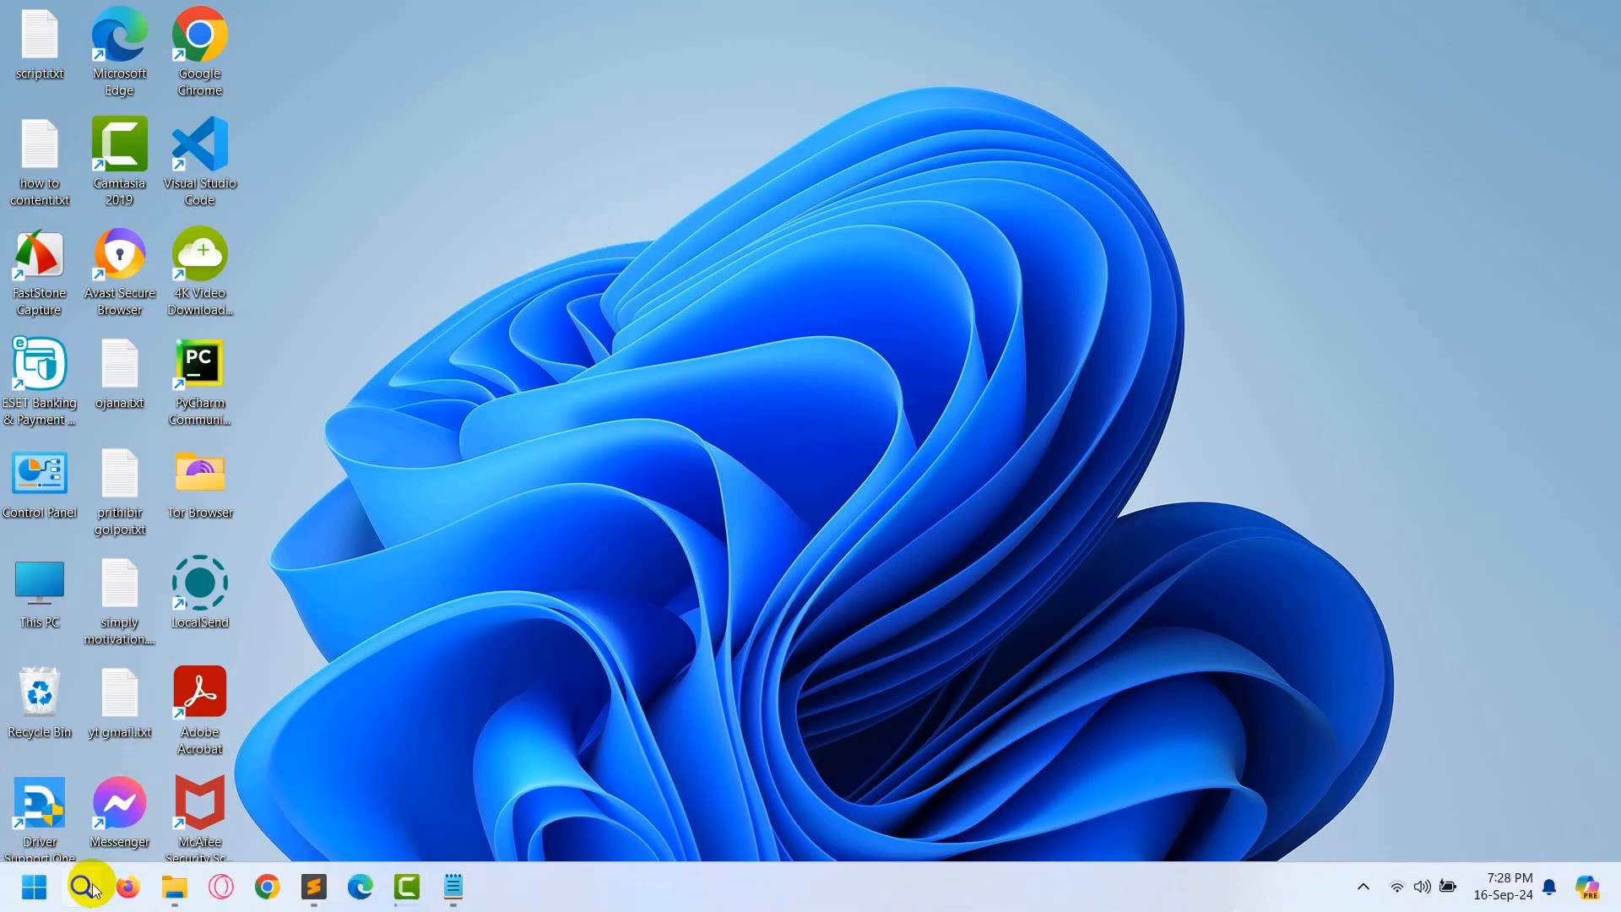
Step: Find Command Prompt through Windows search and run node -v to check the Node version
left_click(82, 887)
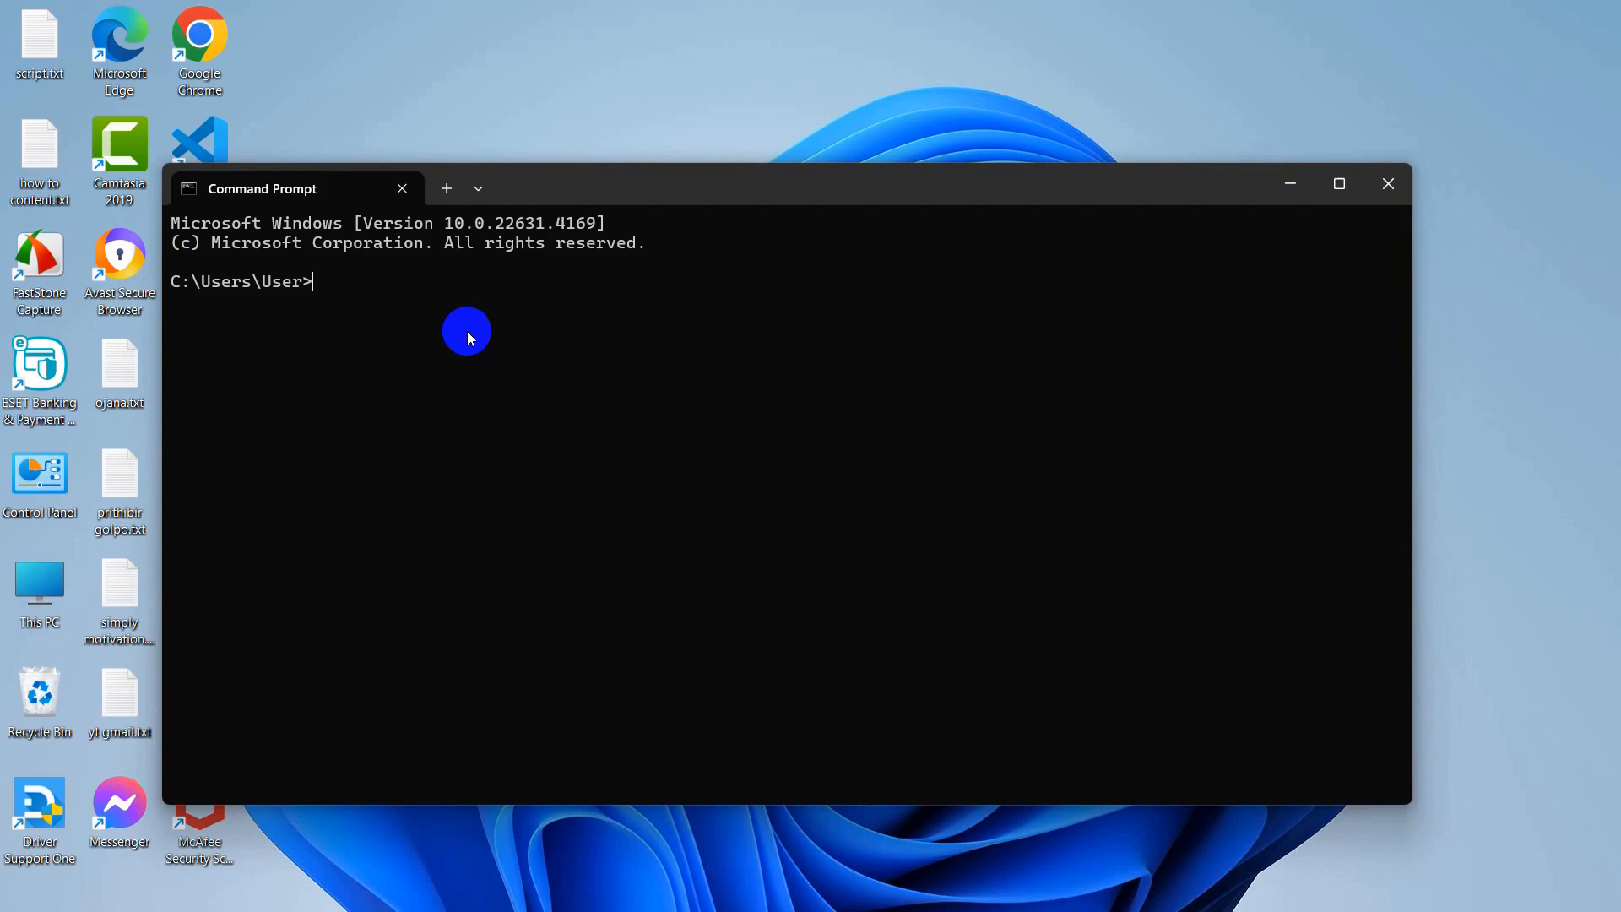
type("n")
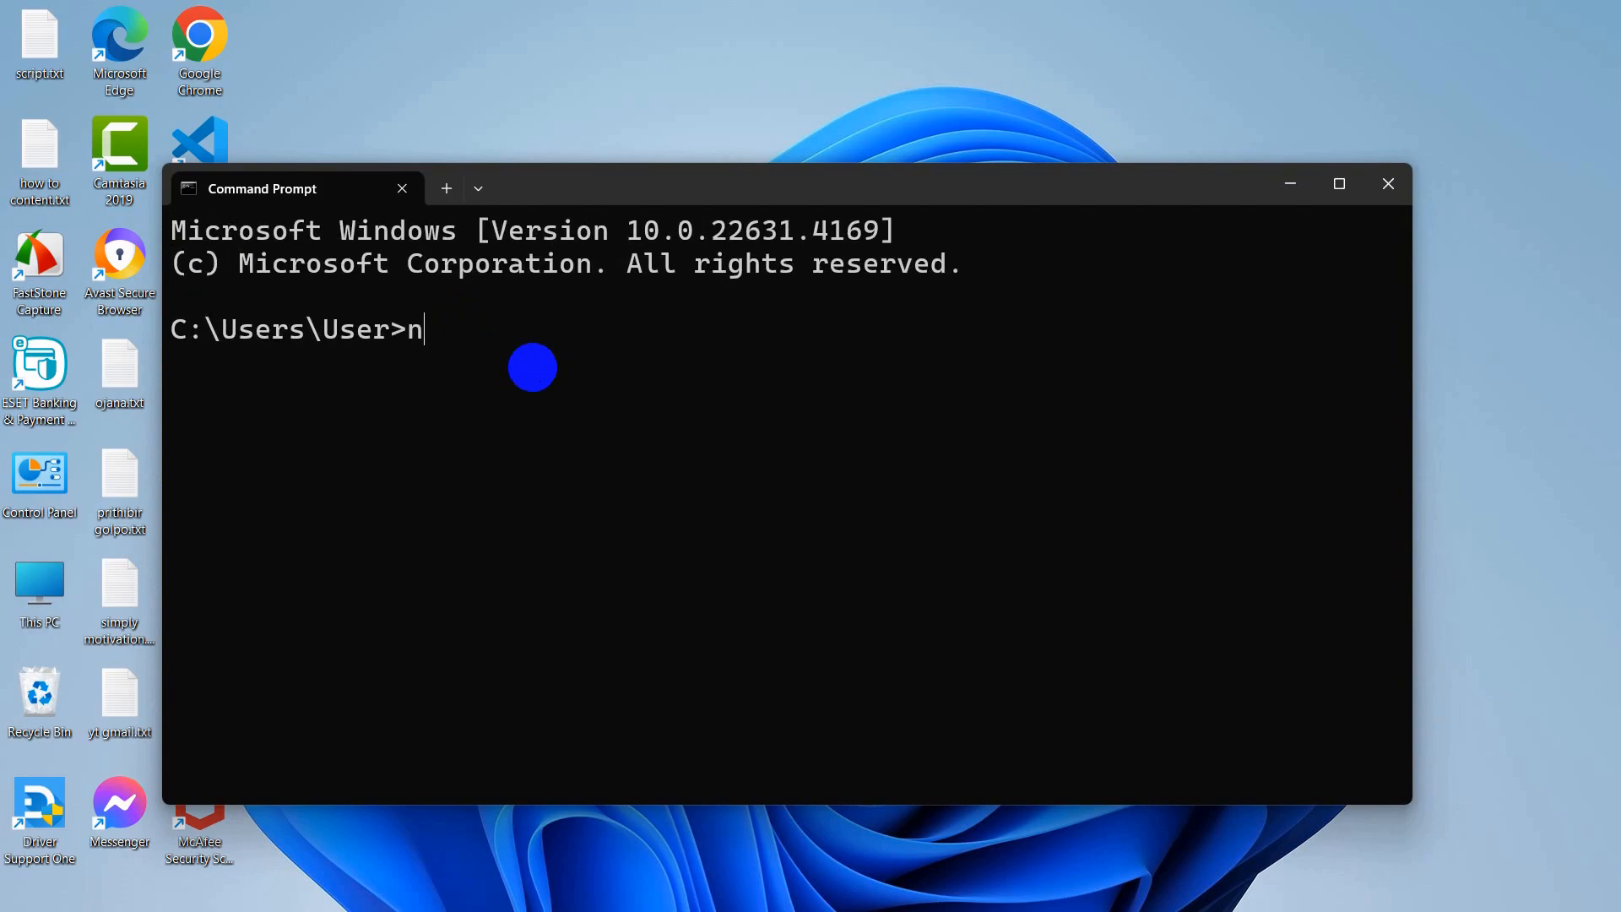
type("ode -v")
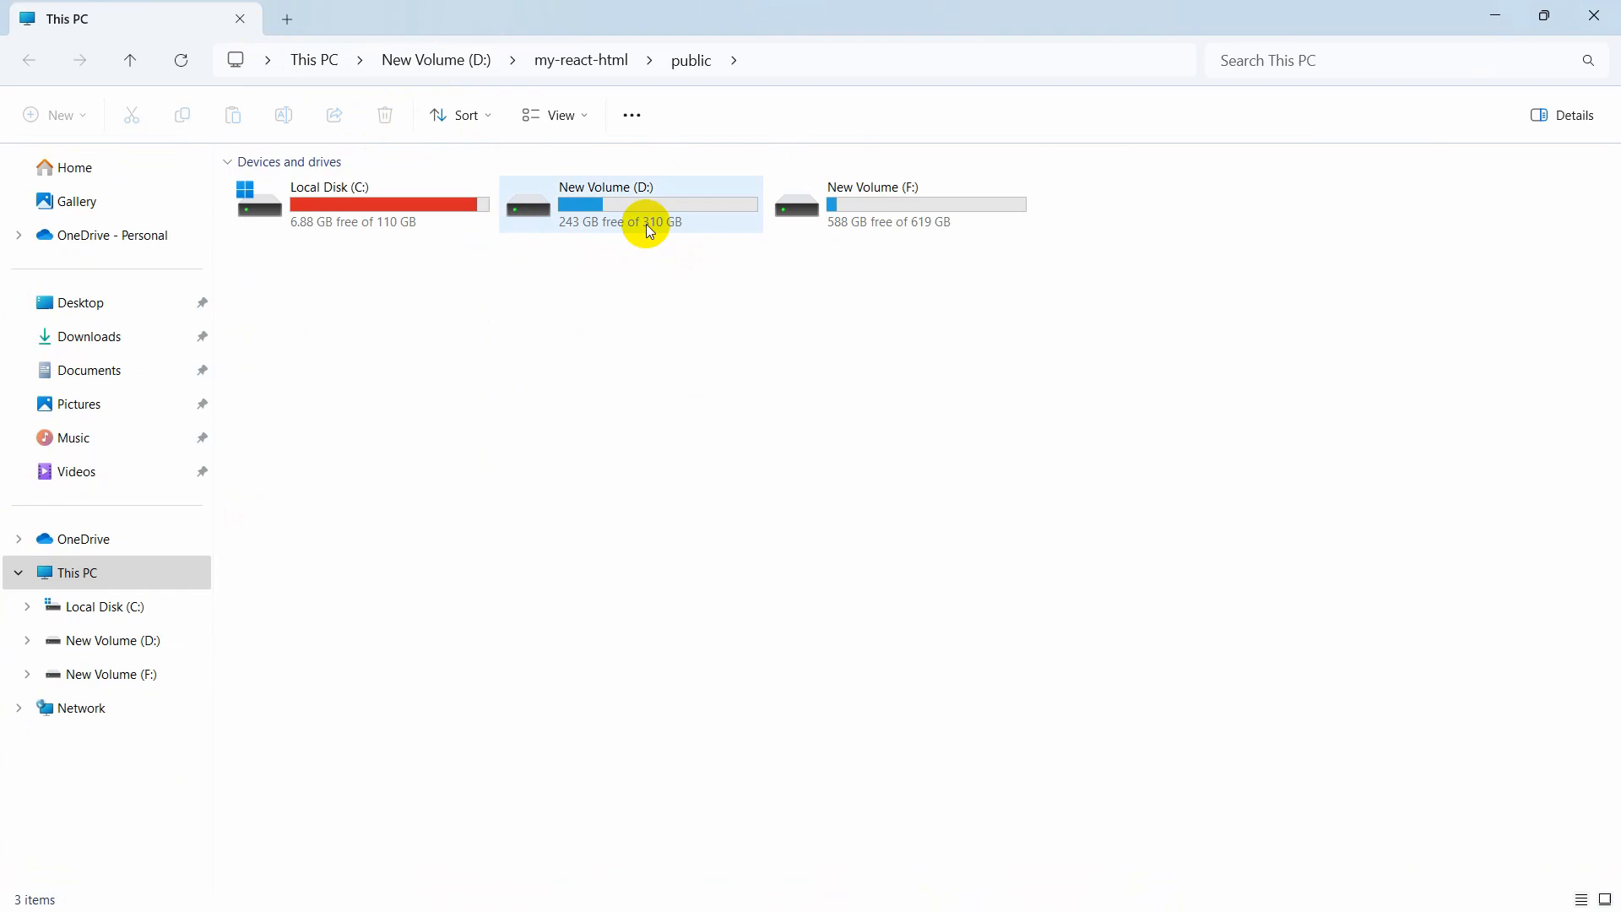
mouse_move(598, 207)
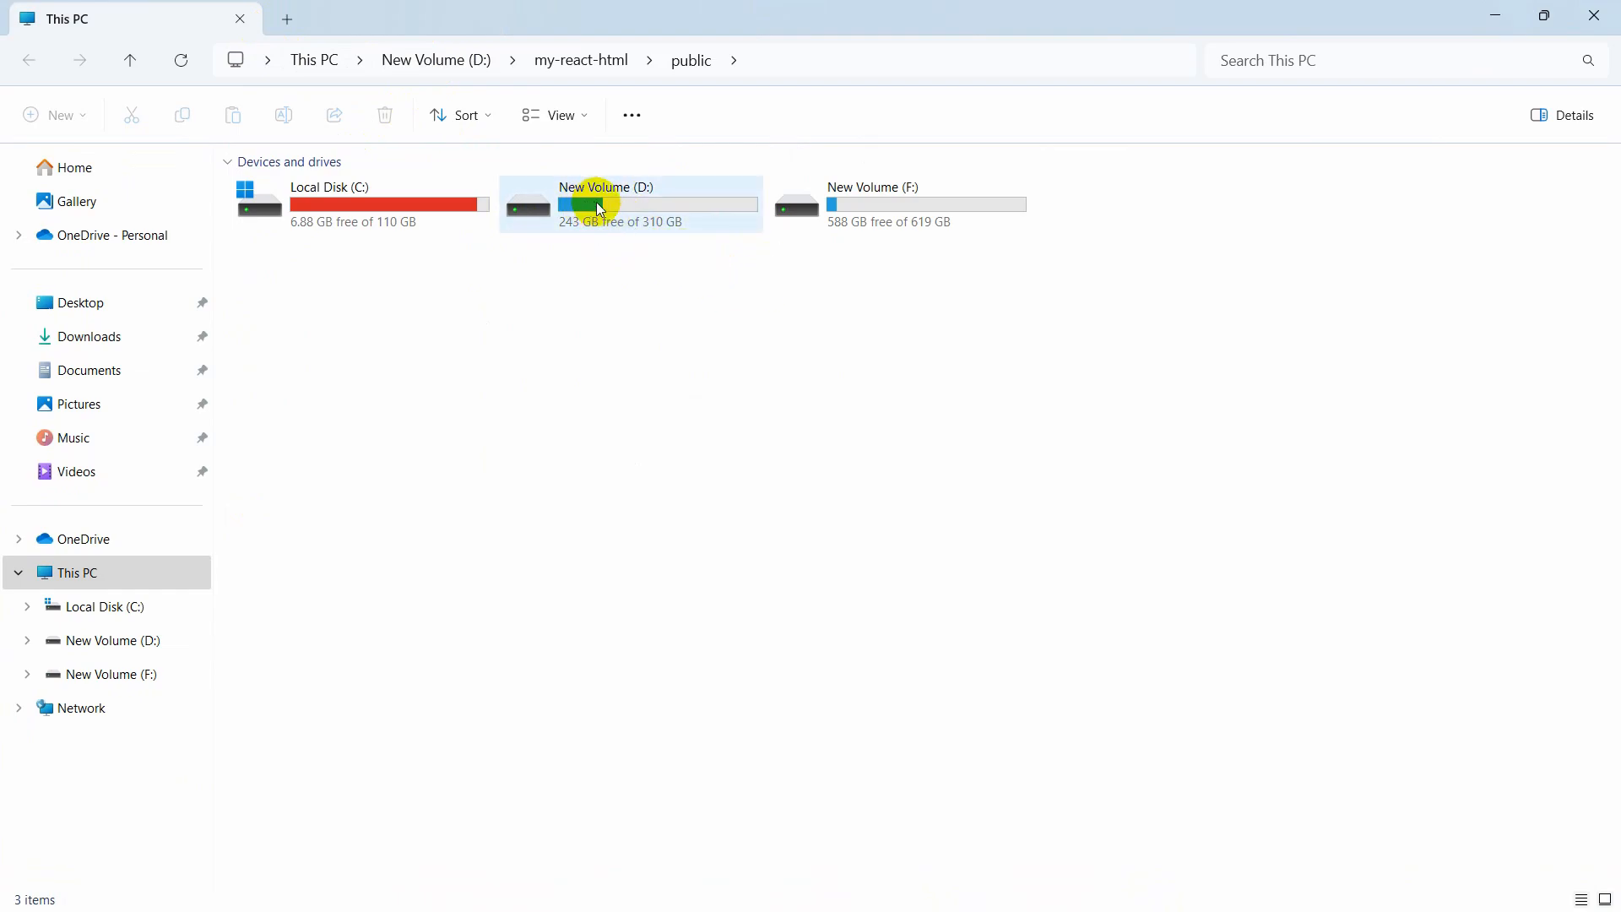
mouse_move(598, 205)
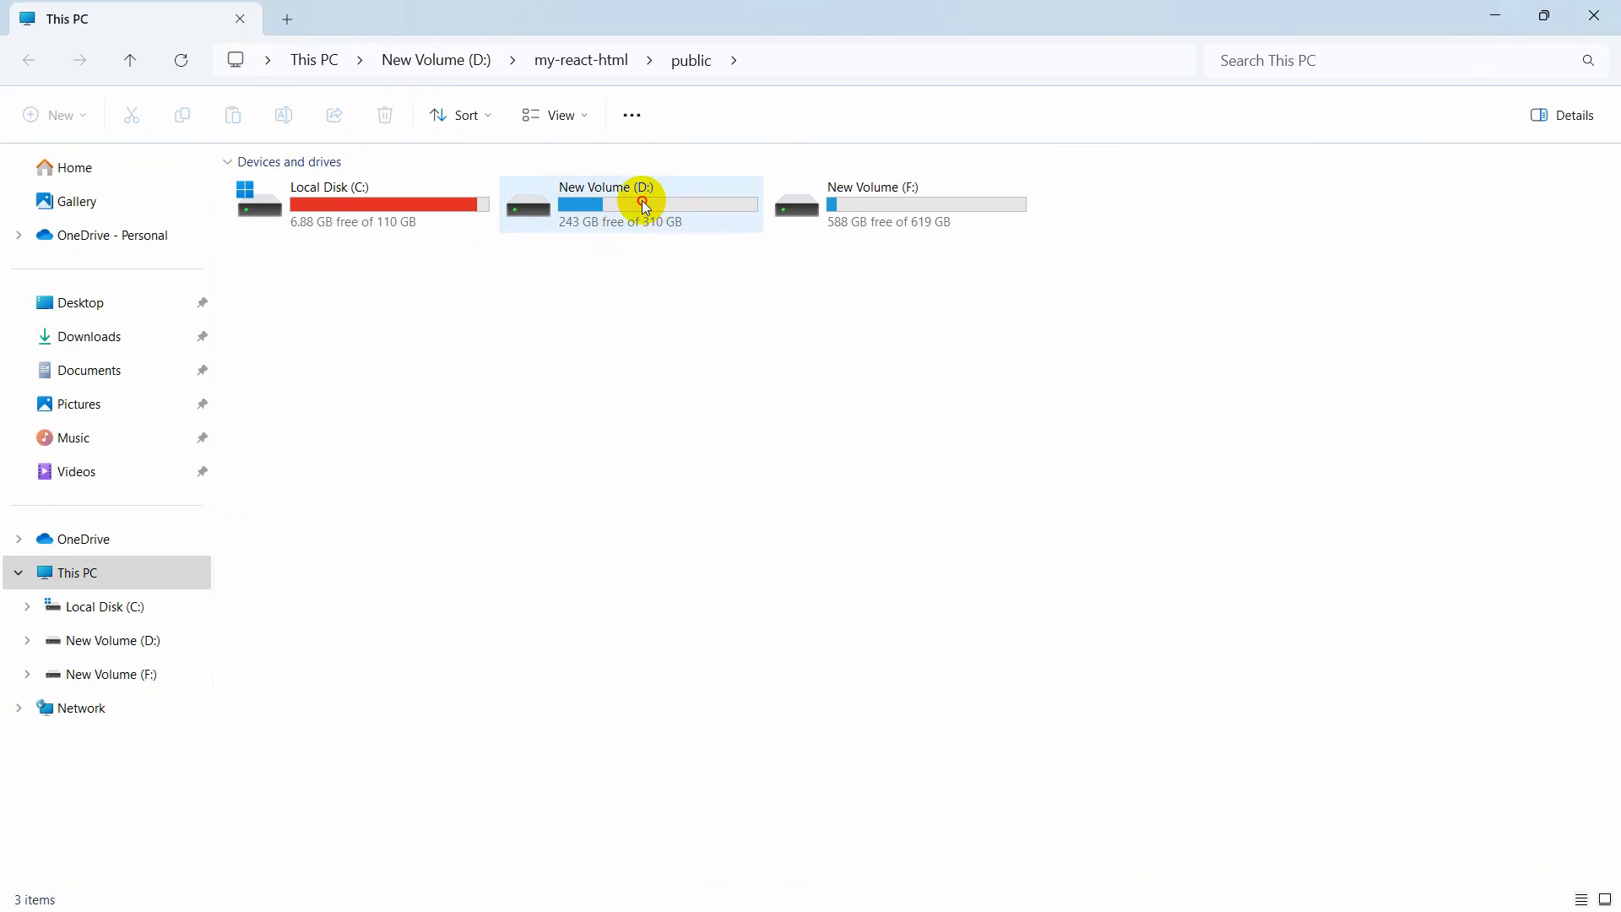
Step: Open New Volume (D:) and launch Command Prompt there by entering cmd in the address bar
double_click(640, 203)
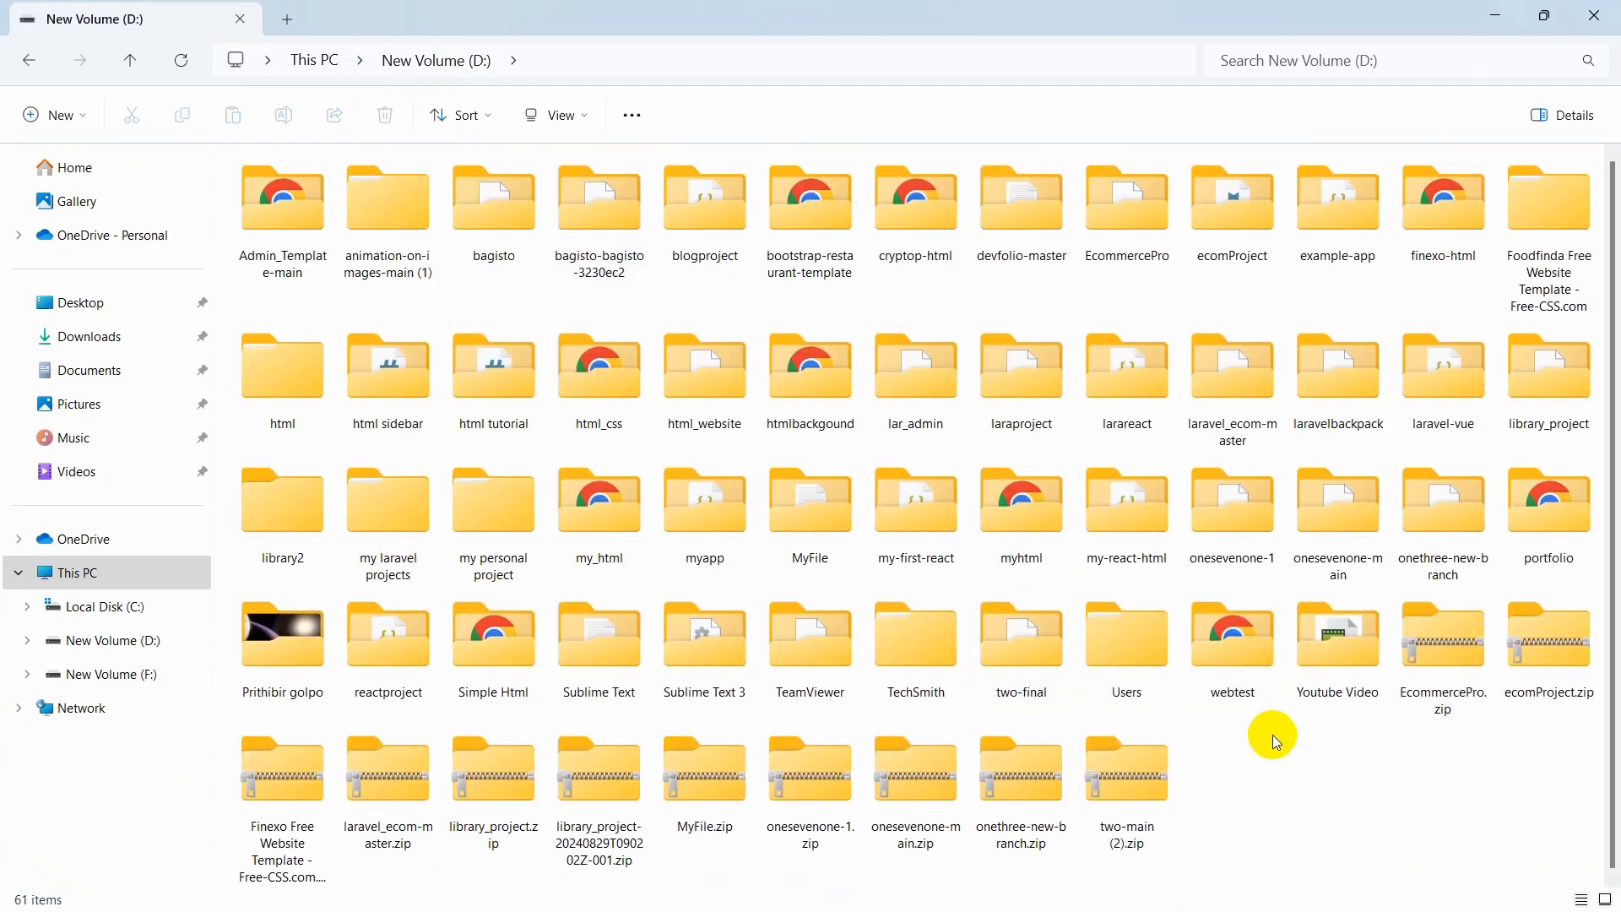
left_click(414, 60)
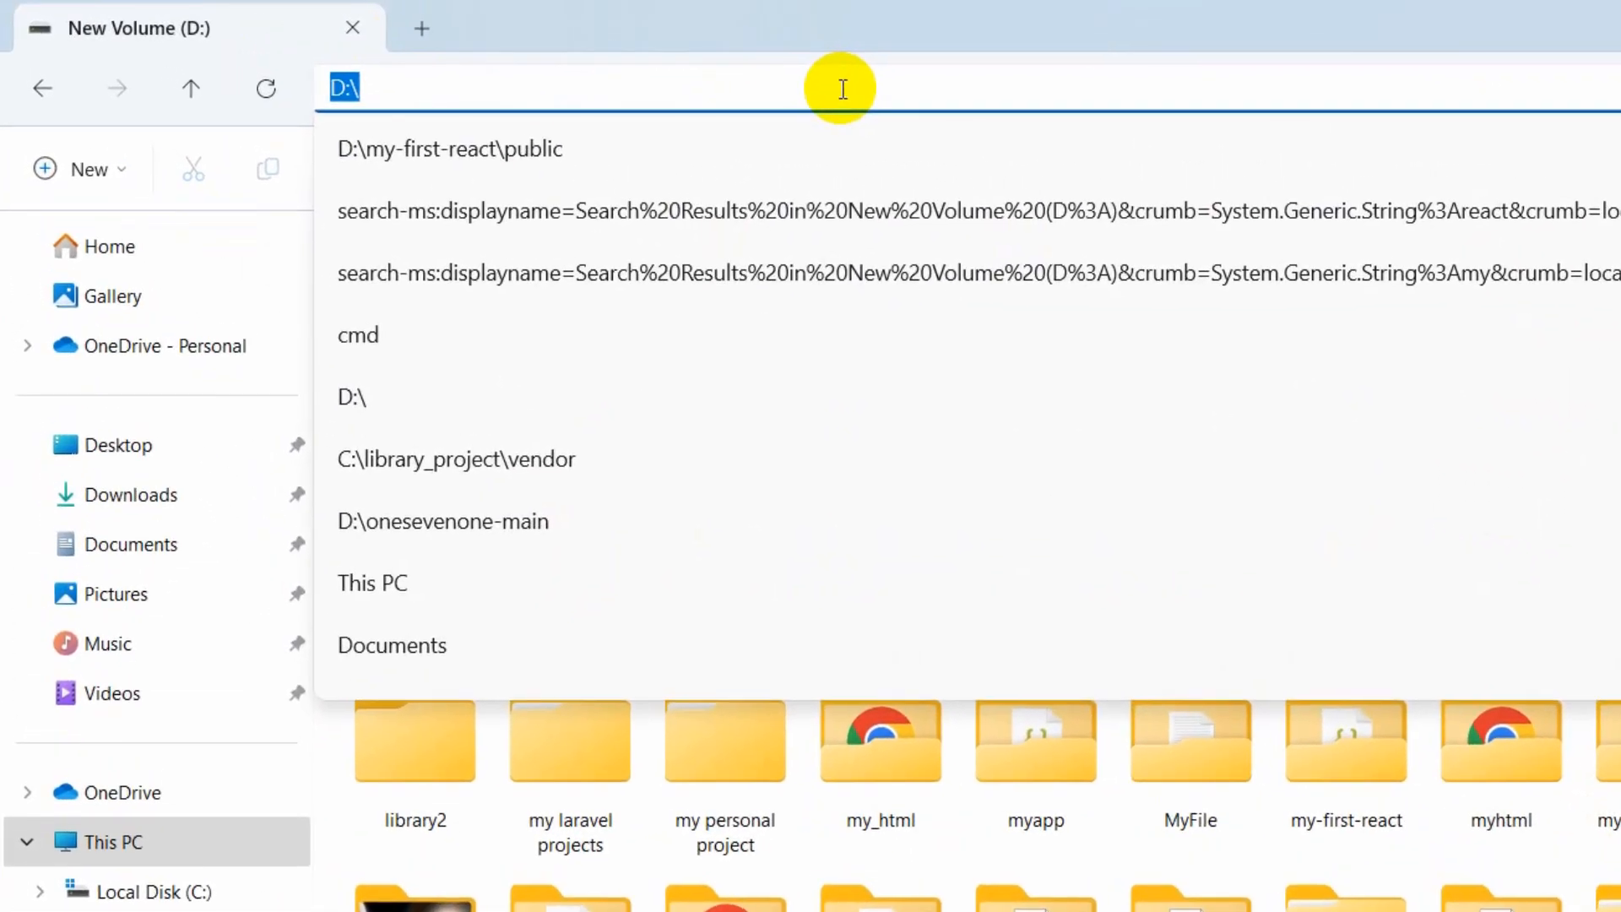
type("cmd")
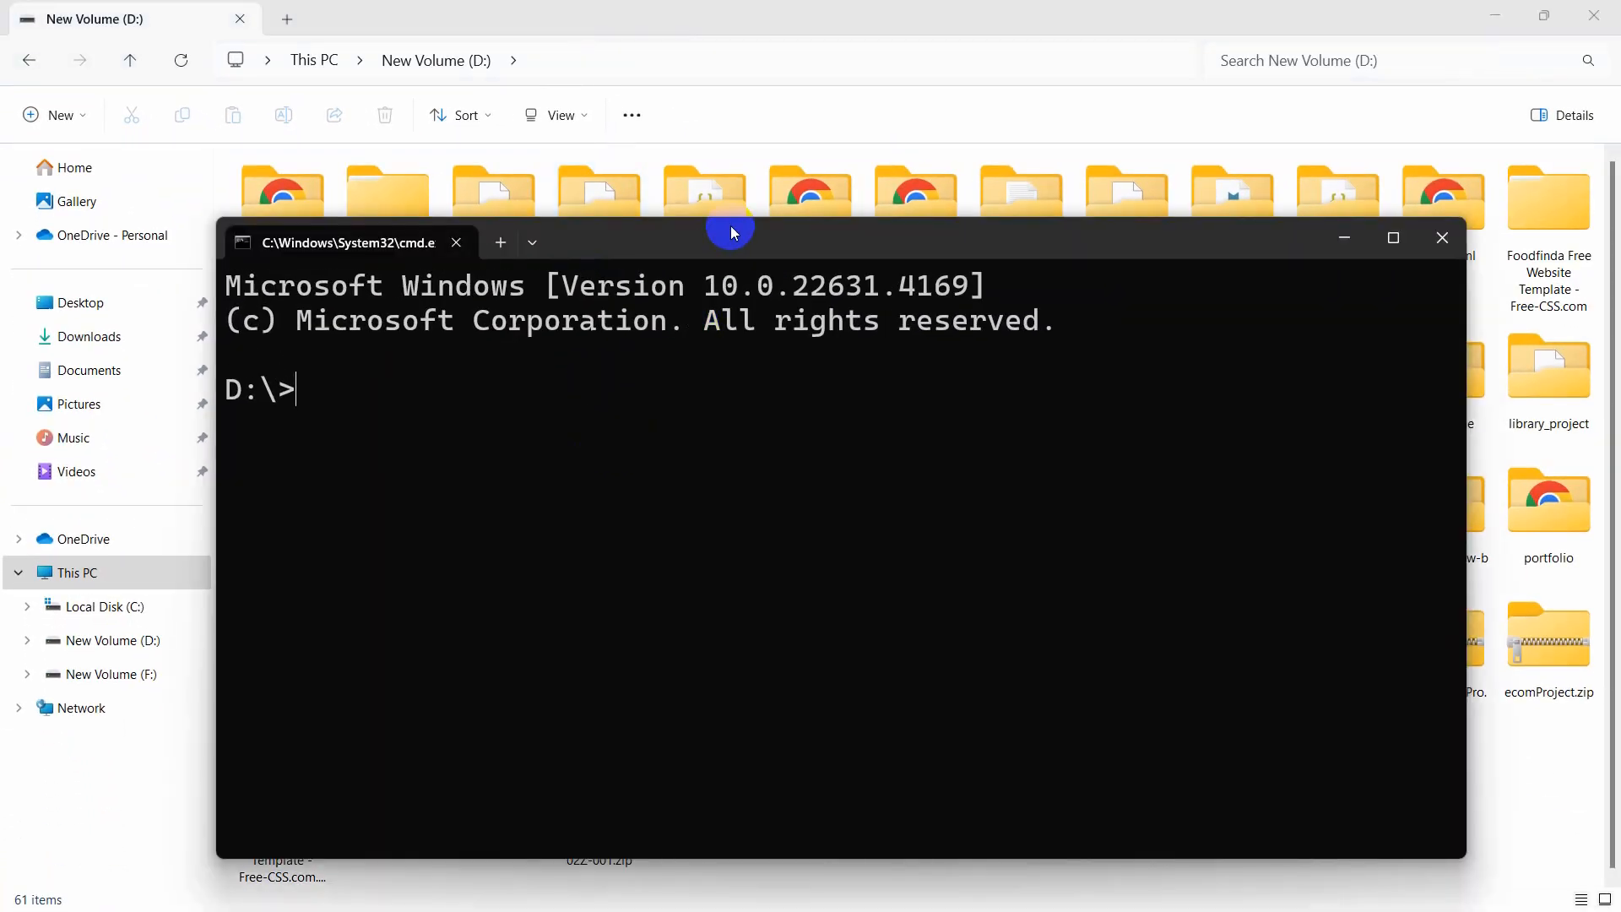
Step: Run npm create vue@latest and answer y to install create-vue
type("npm")
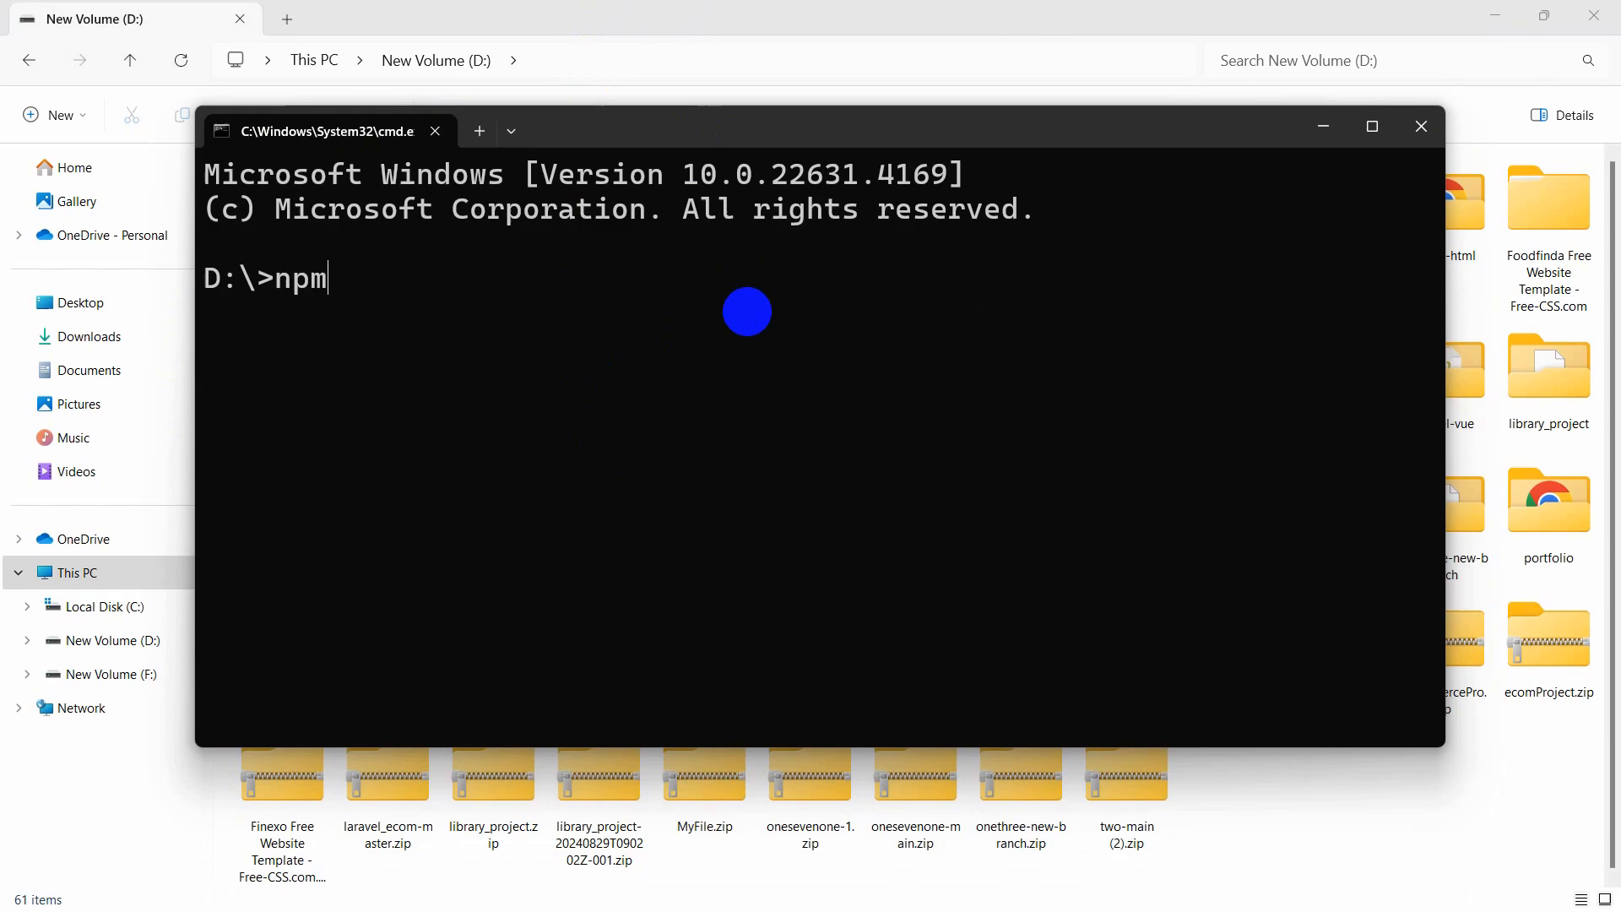
type("create")
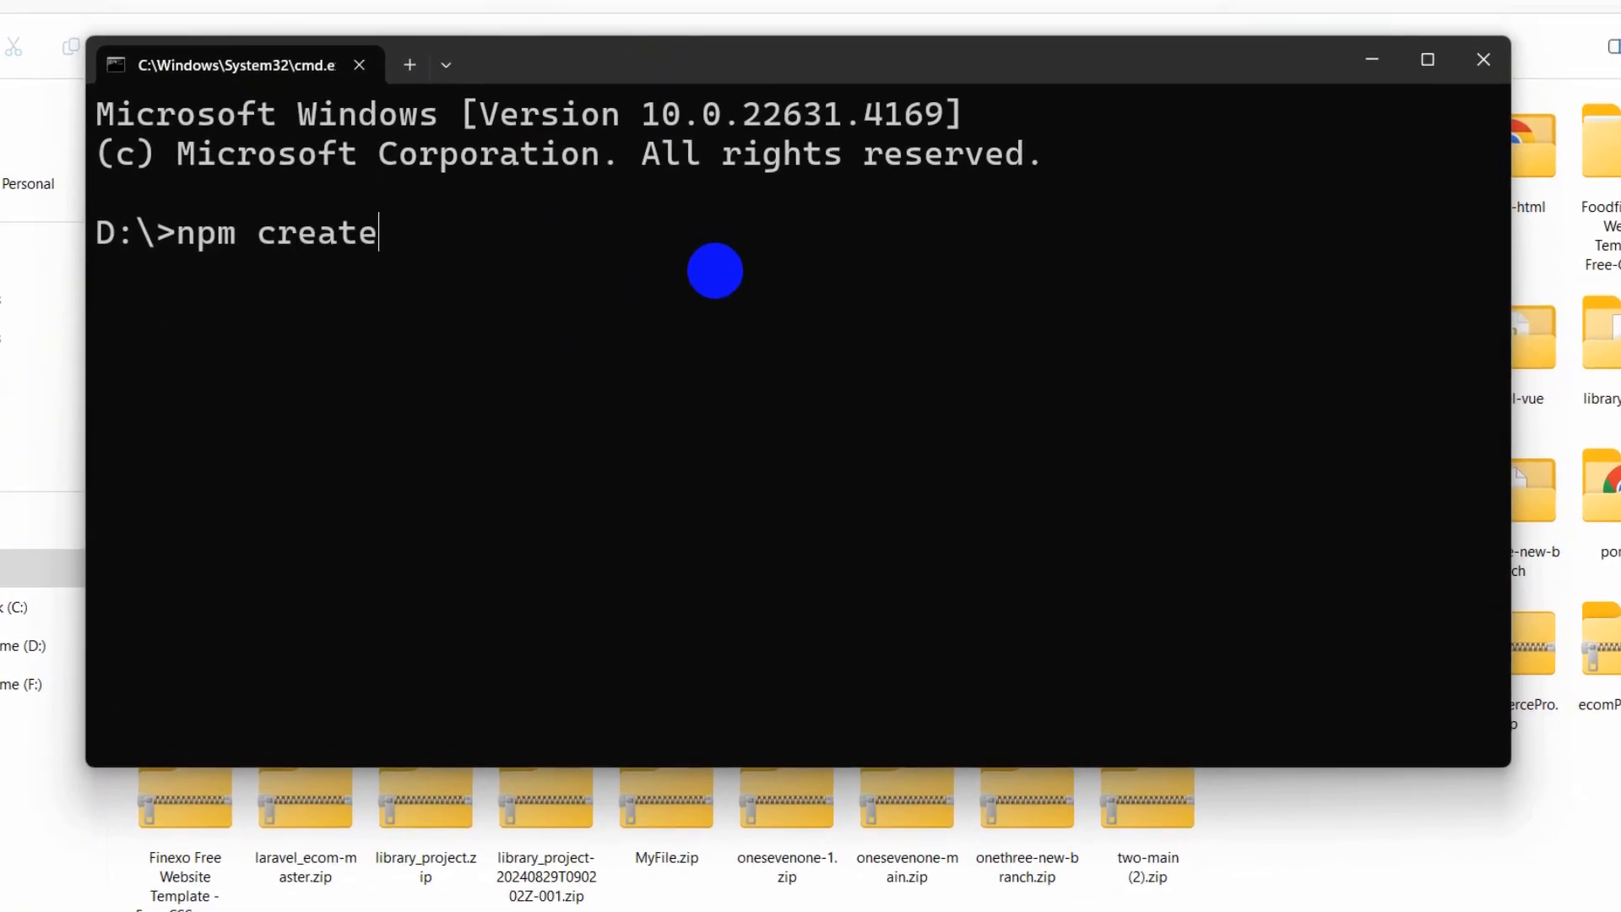
type("vue@")
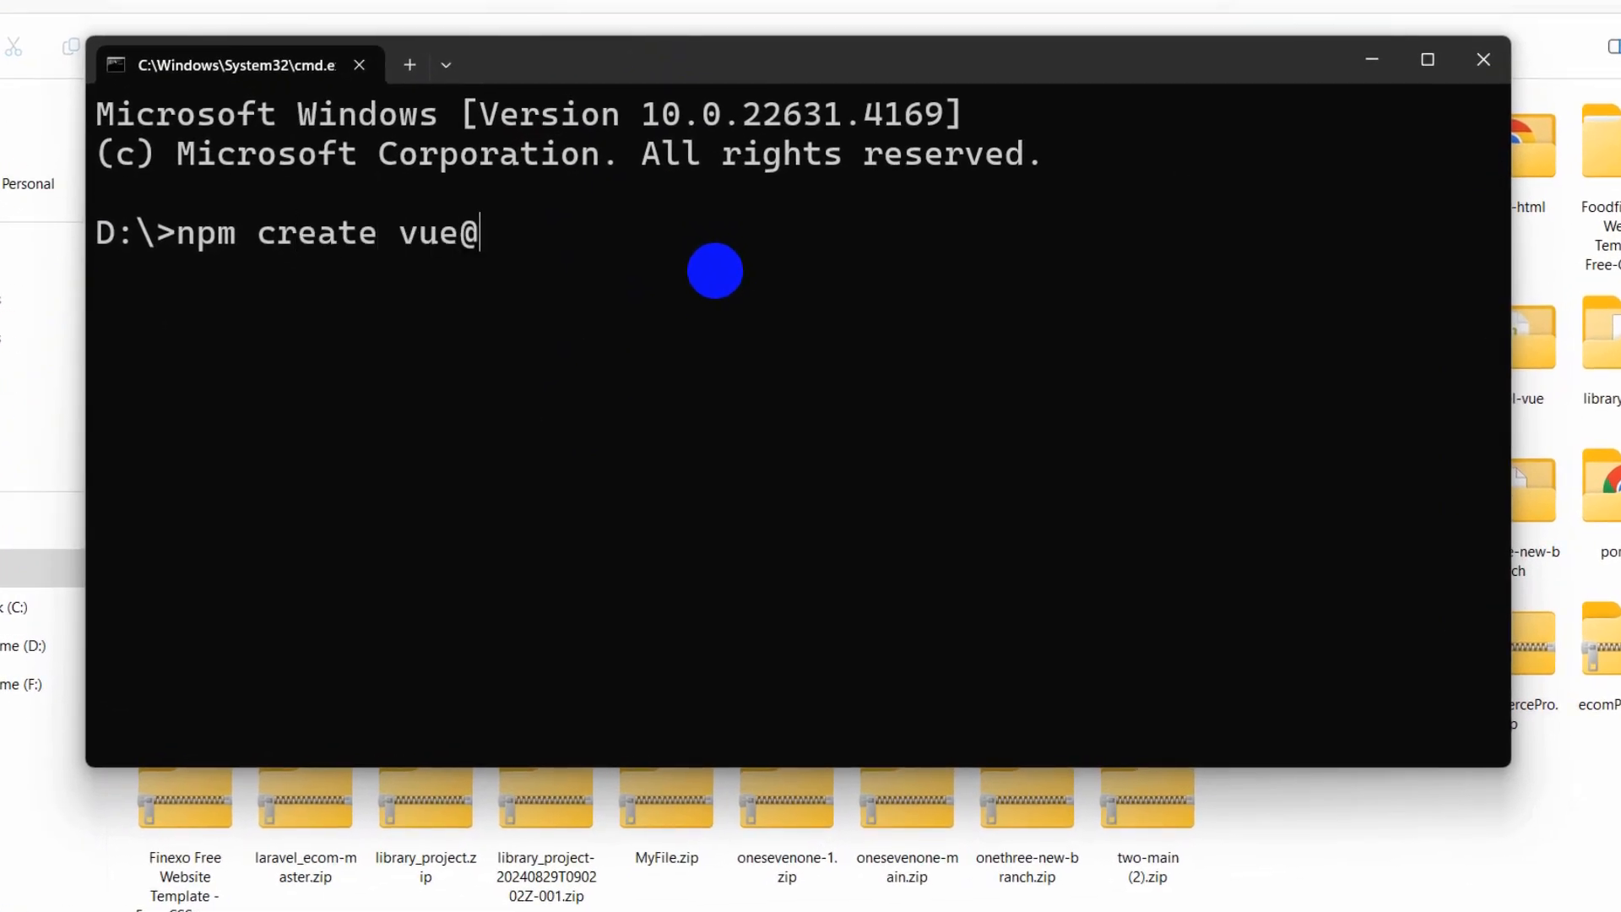
type("latest")
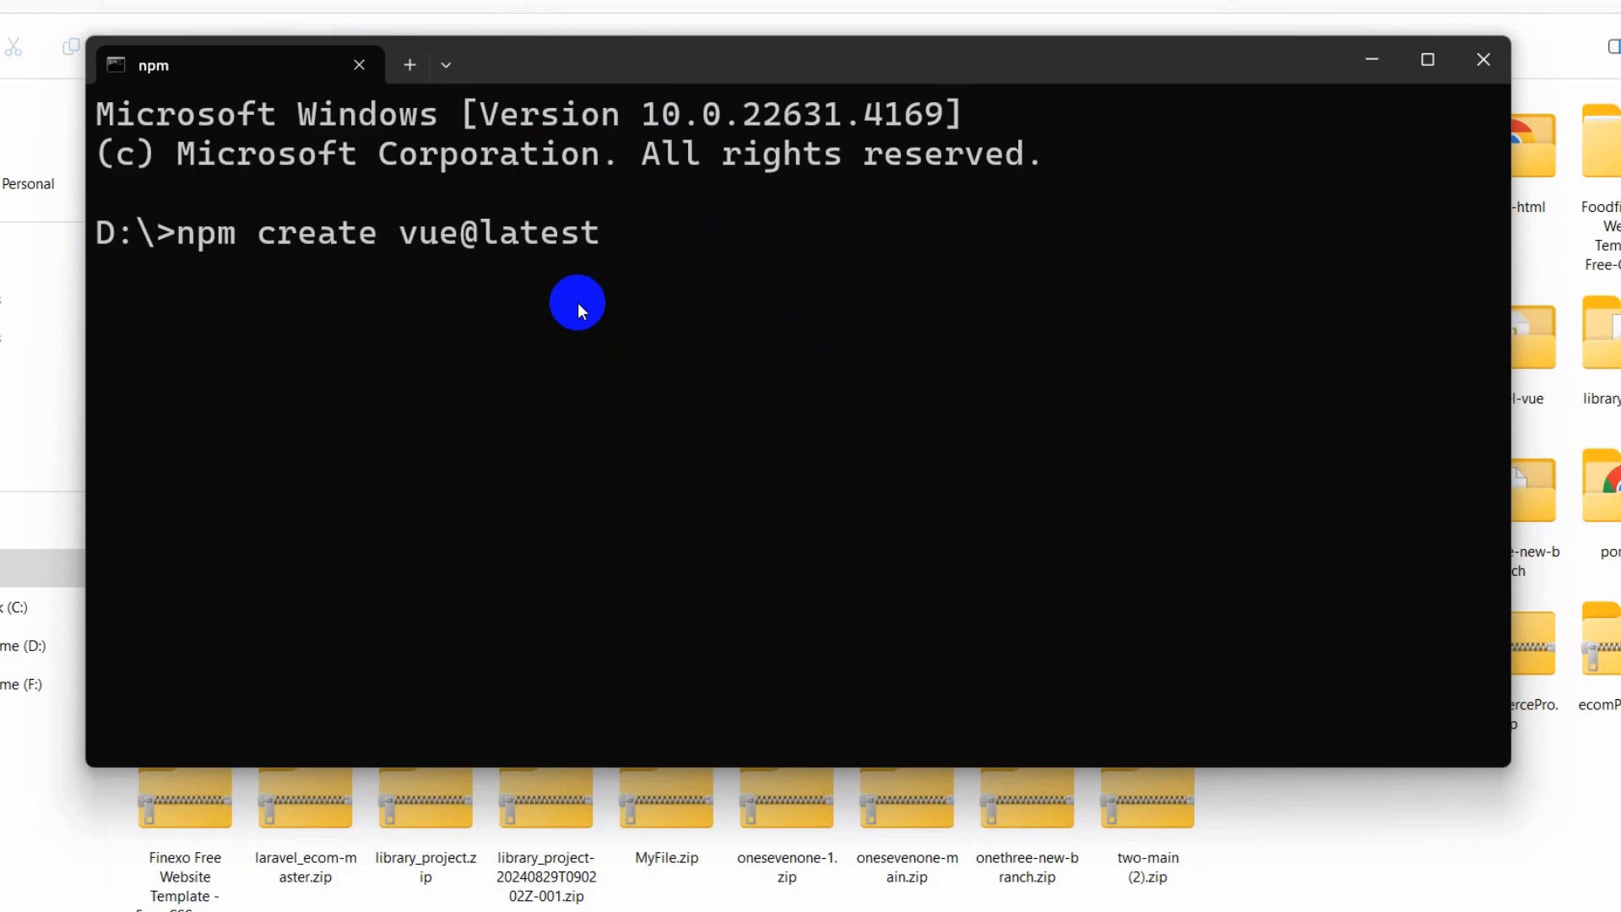
key("Return")
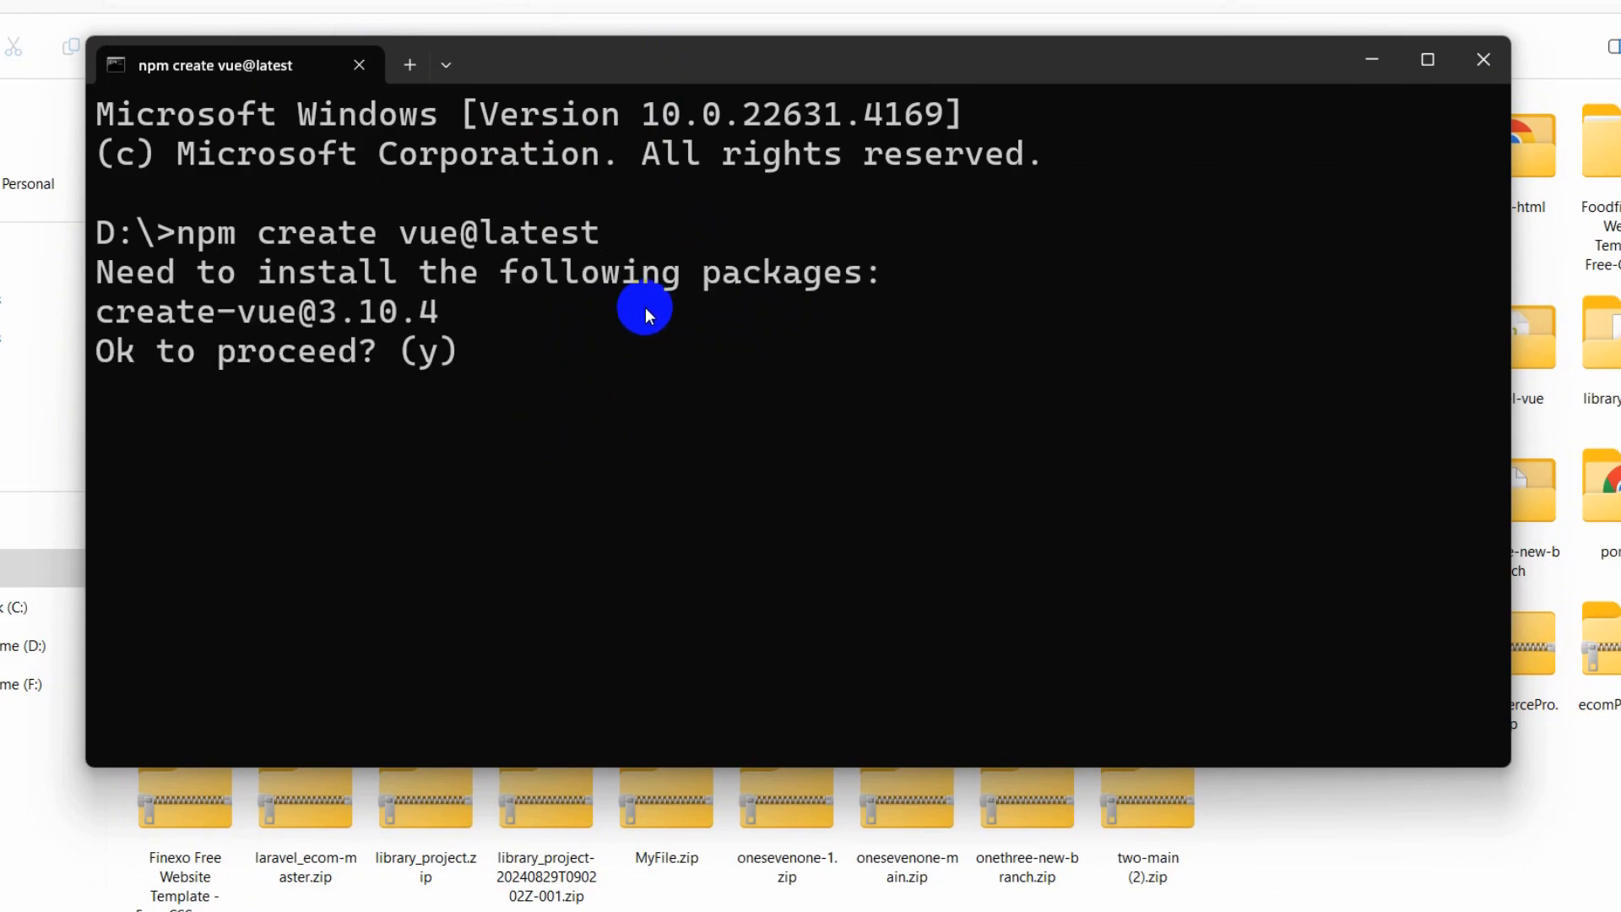
type("y")
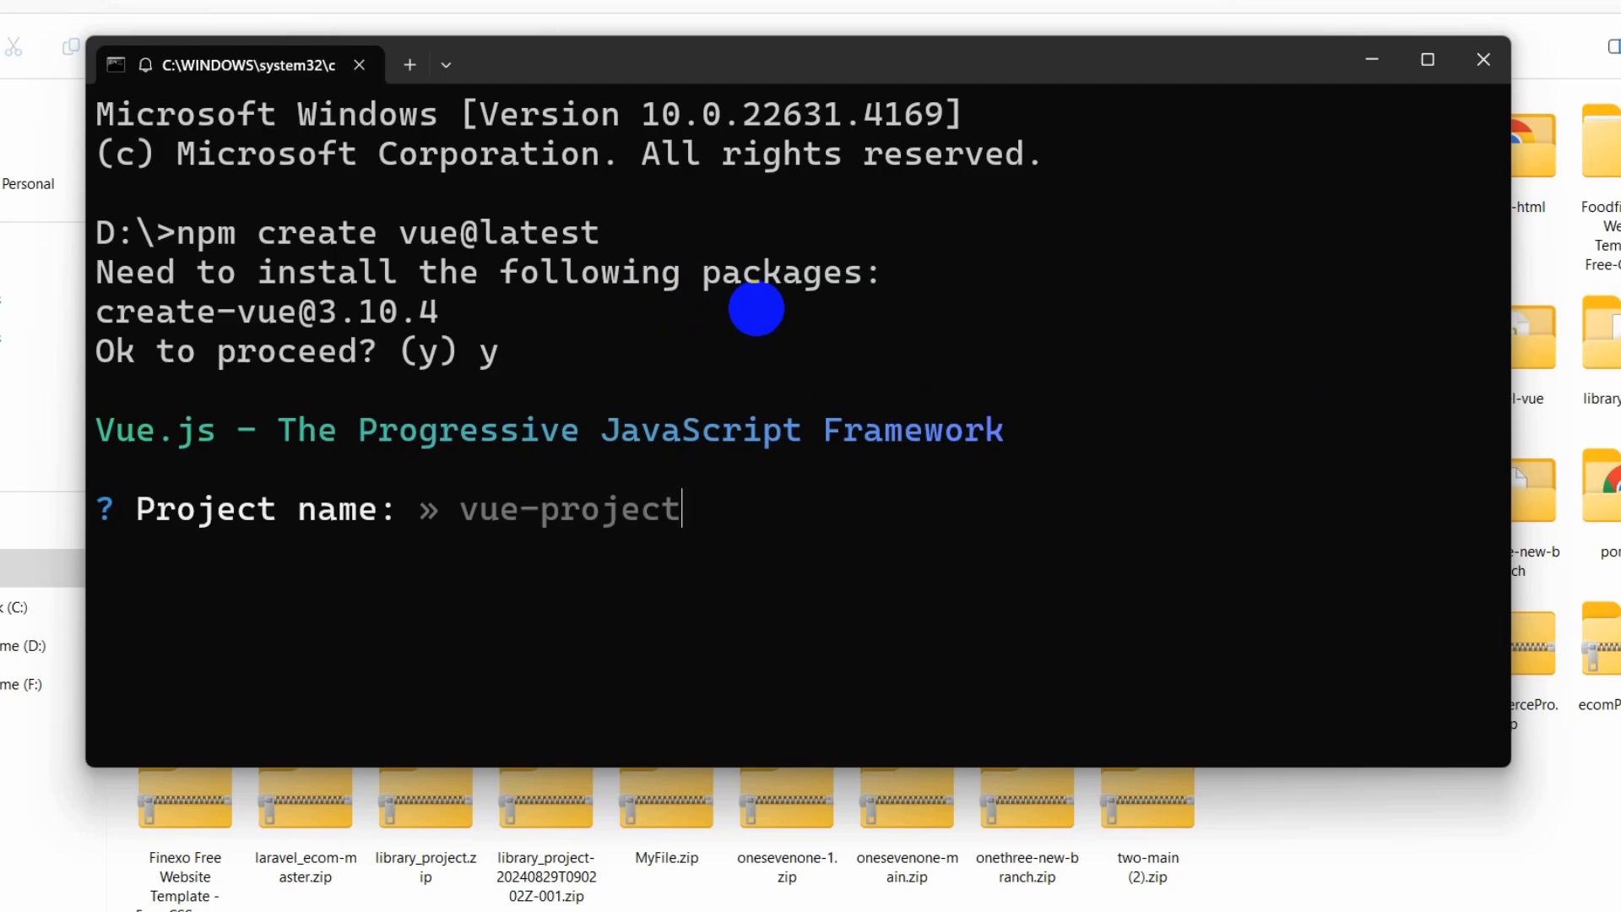
Step: Name the project my-first-vue and answer the TypeScript setup question
type("my-")
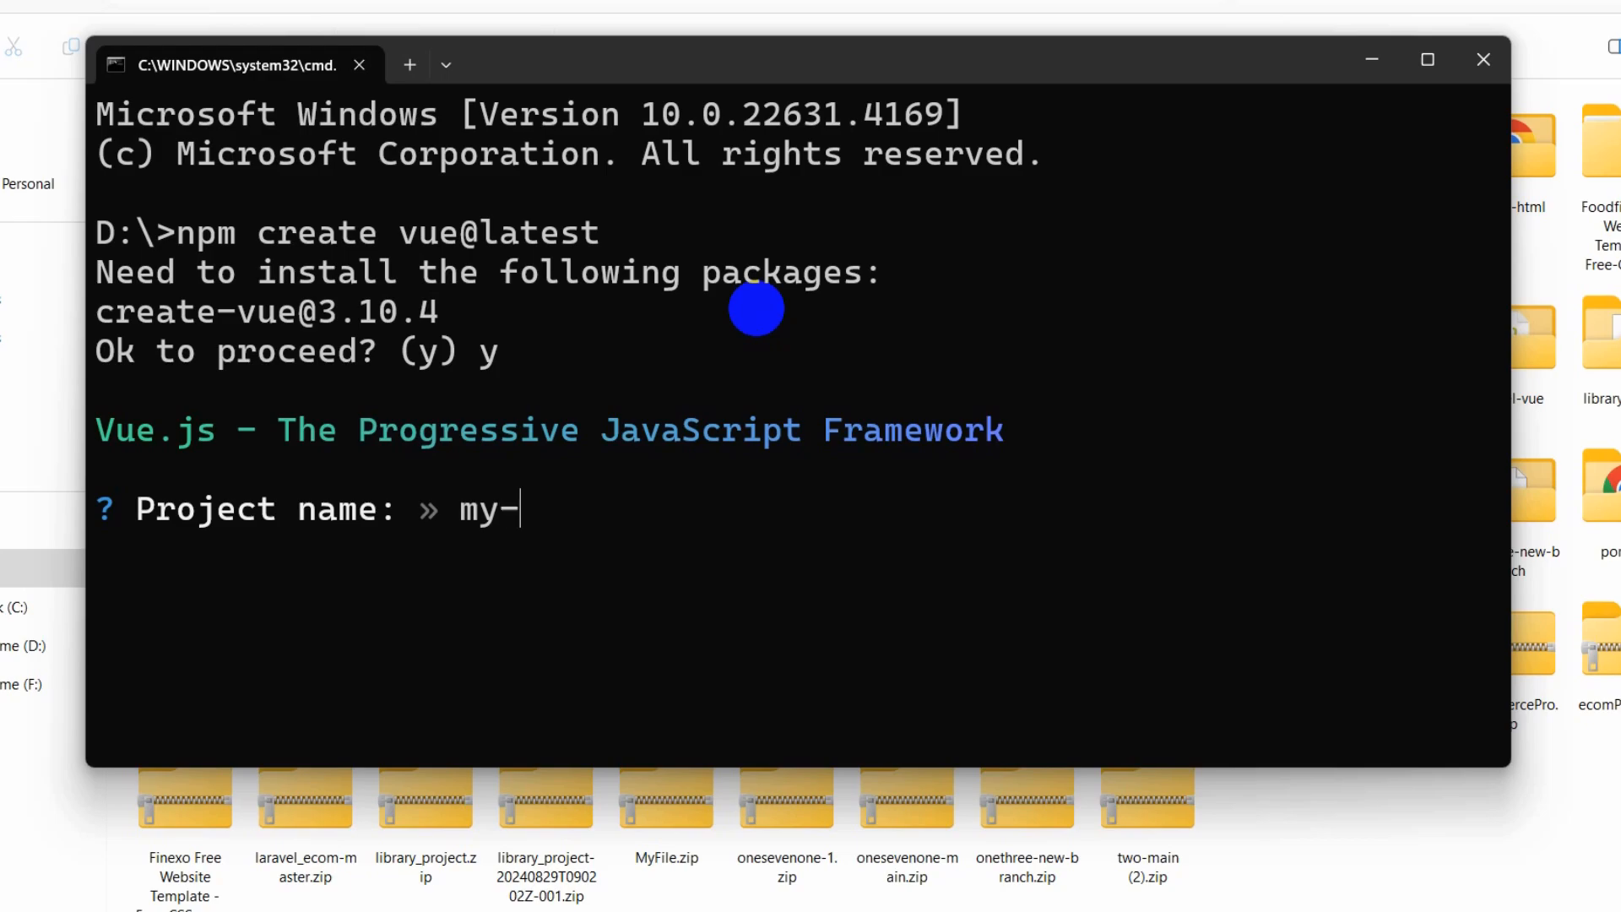
type("first-vue")
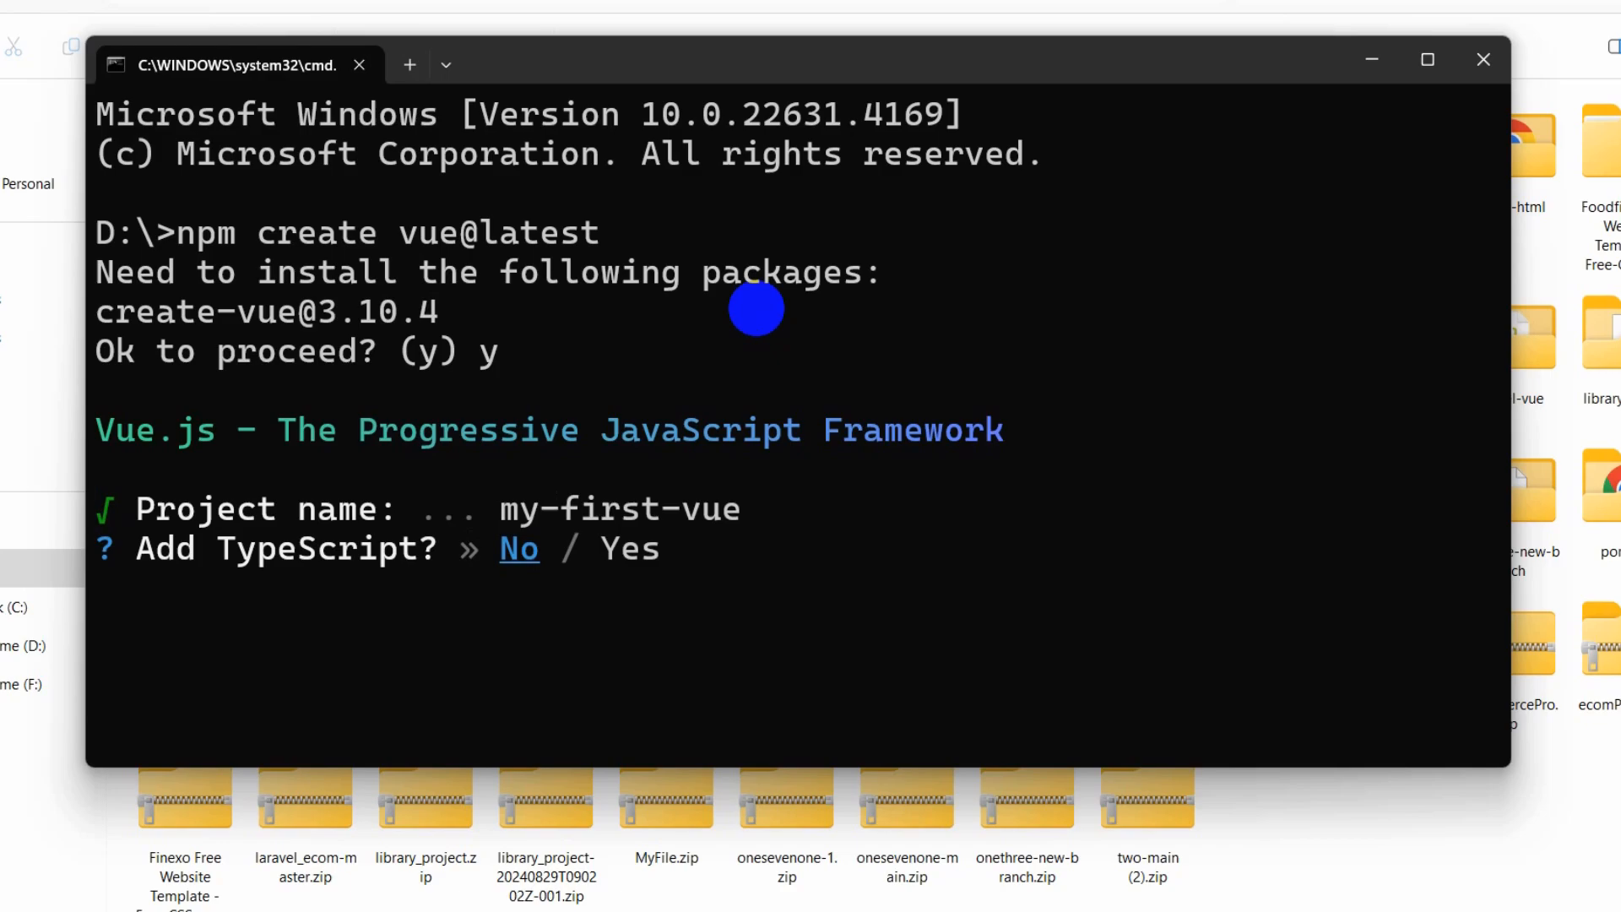
key("Right")
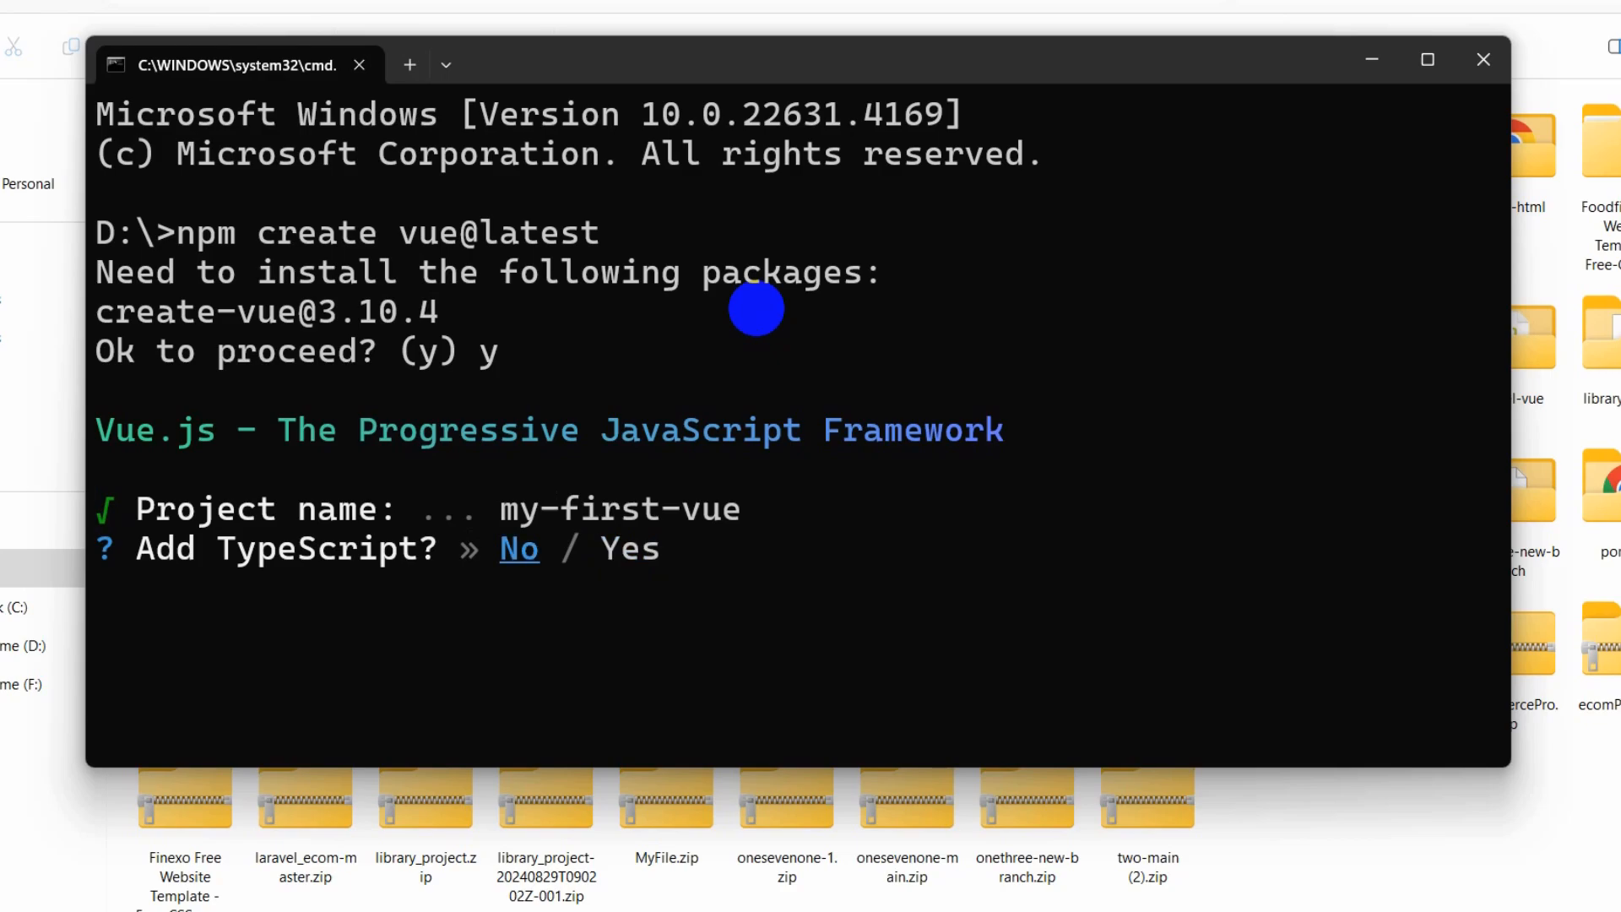
key("Right")
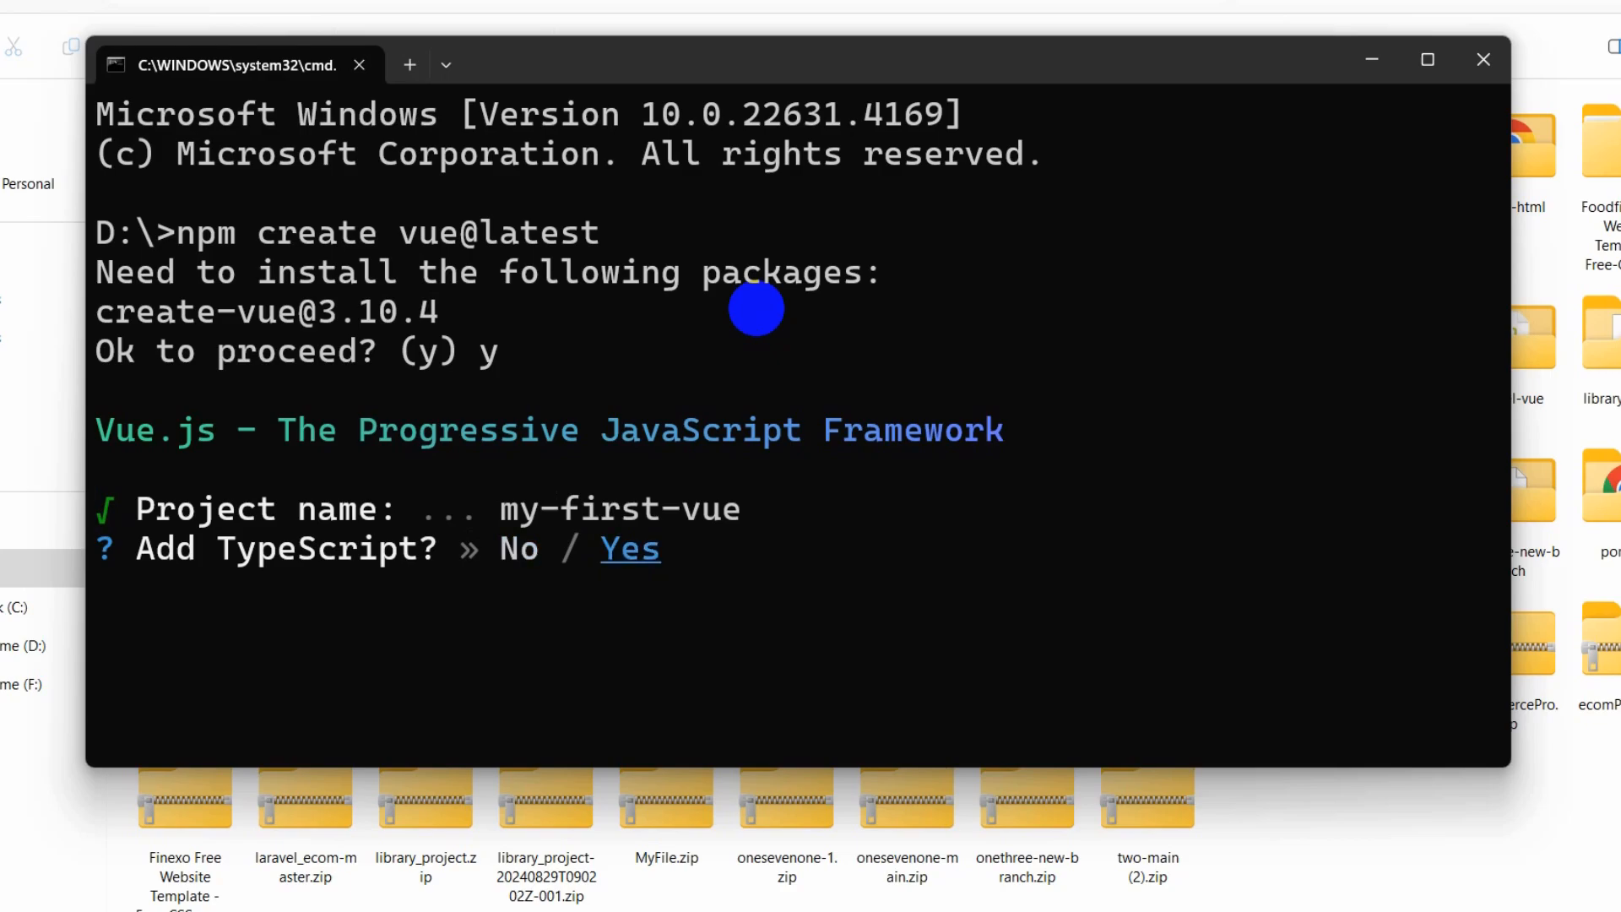
key("left")
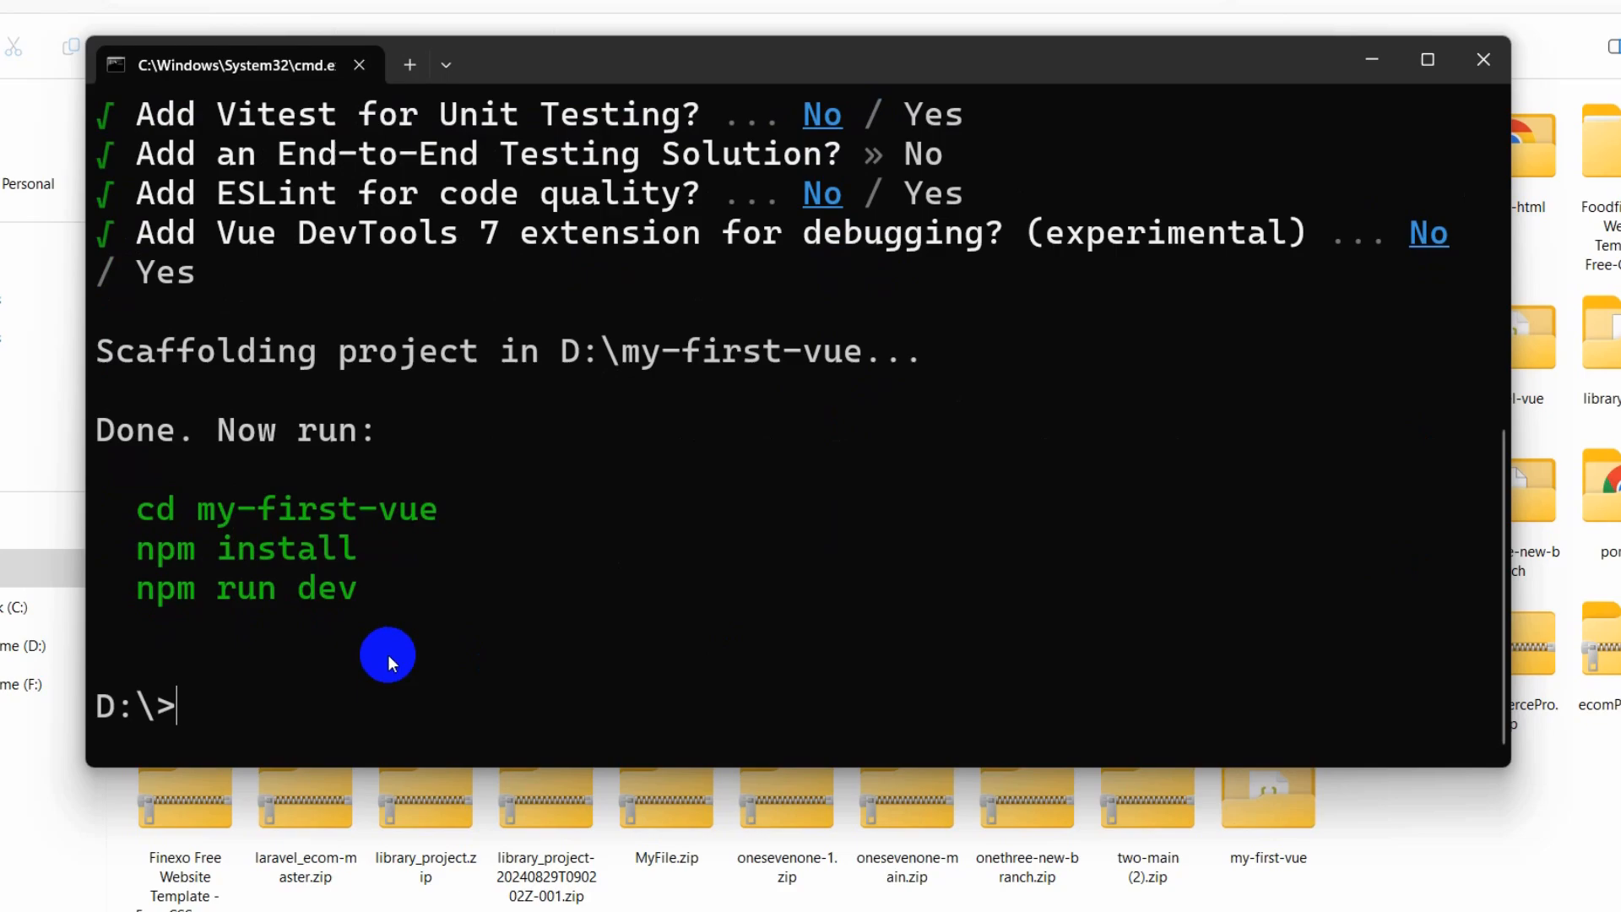
mouse_move(954, 543)
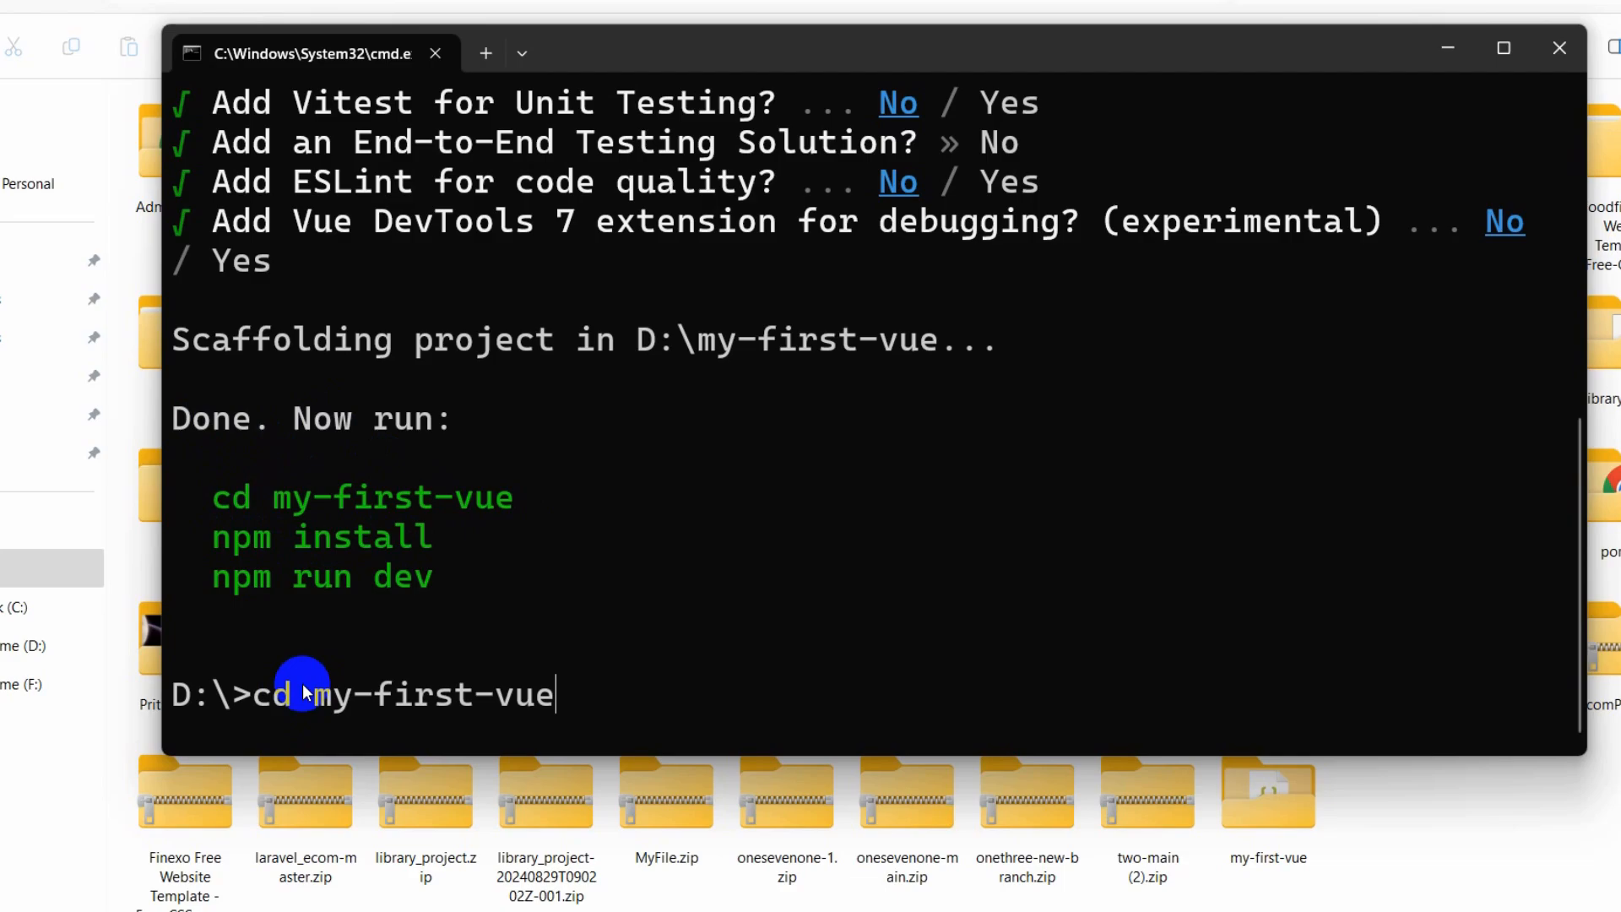
mouse_move(608, 576)
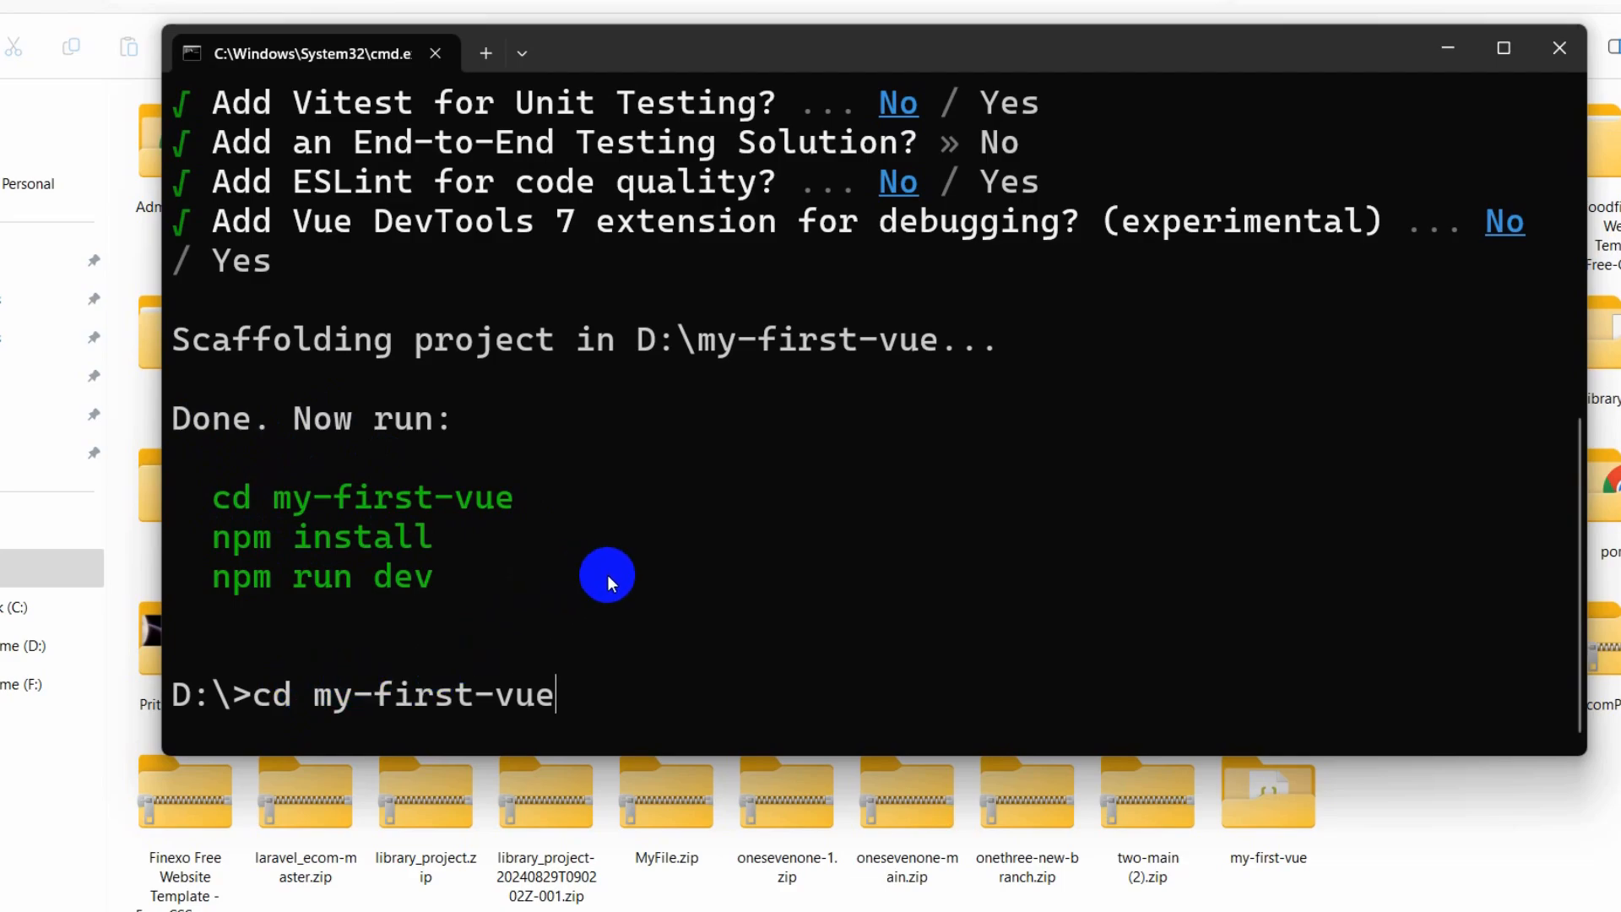
Step: Run cd my-first-vue, npm install, then npm run dev to serve the app
key("Return")
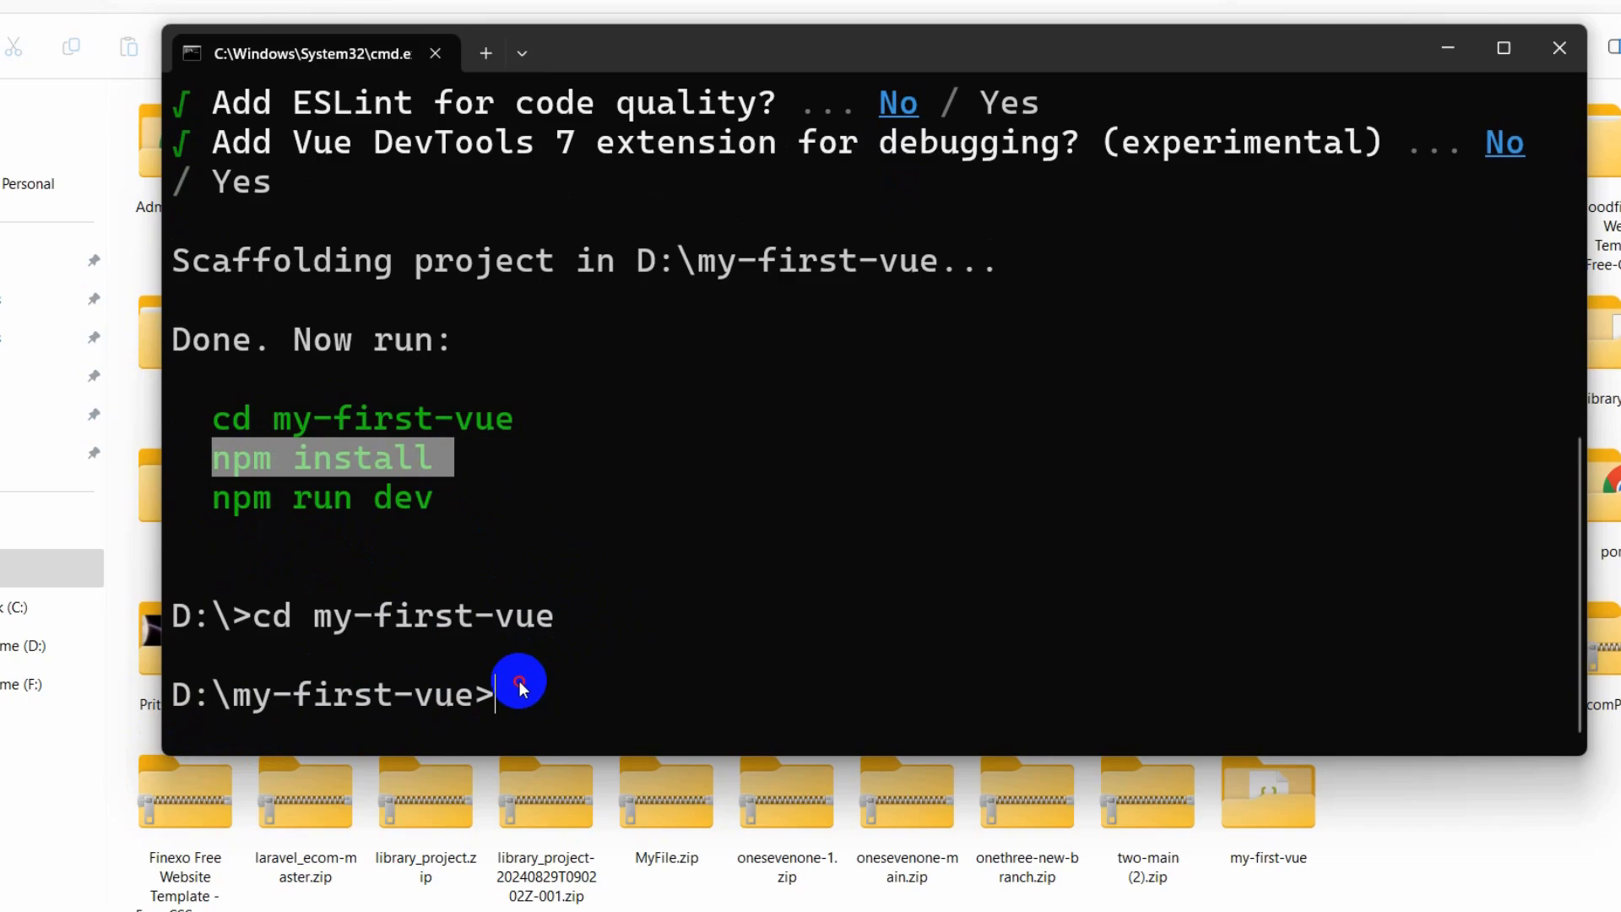
type("npm install")
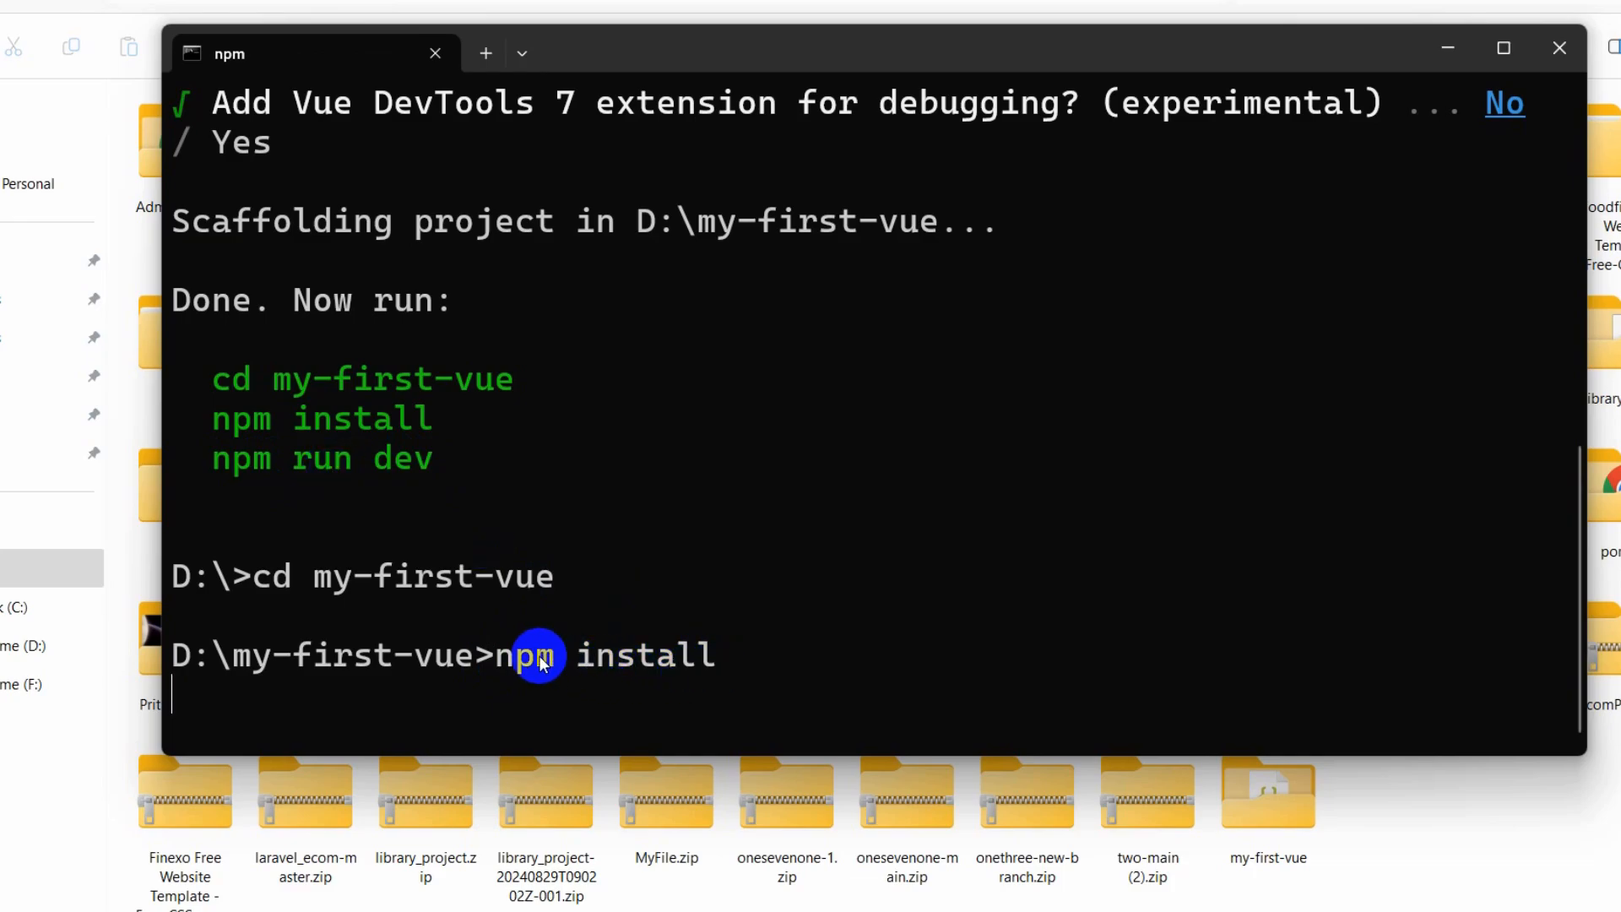
key("Return")
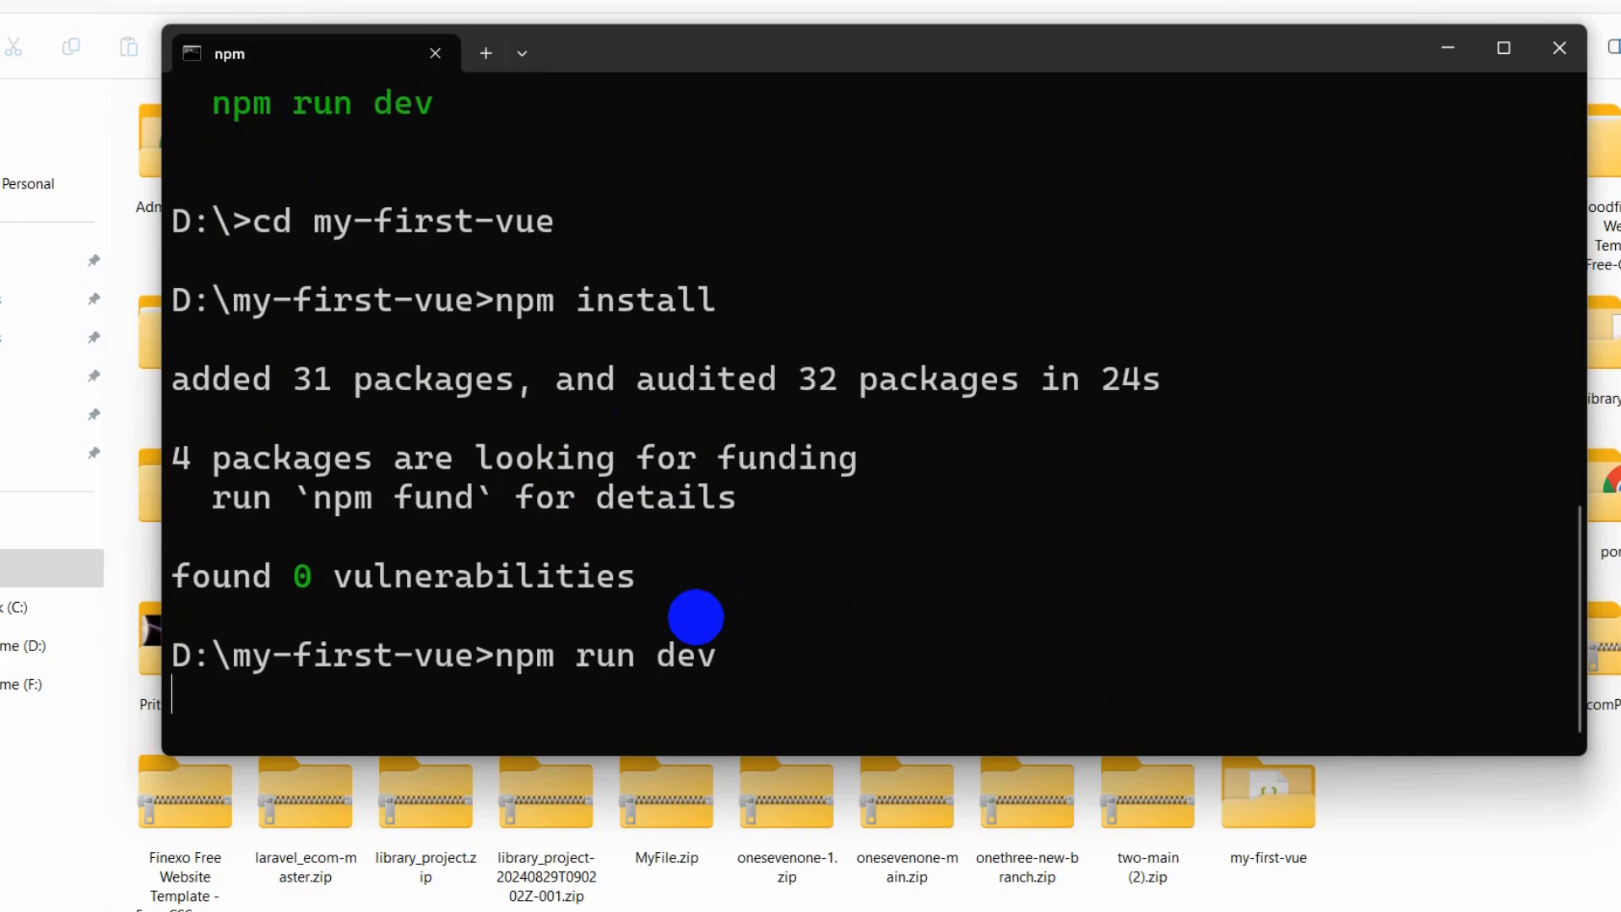
key("Return")
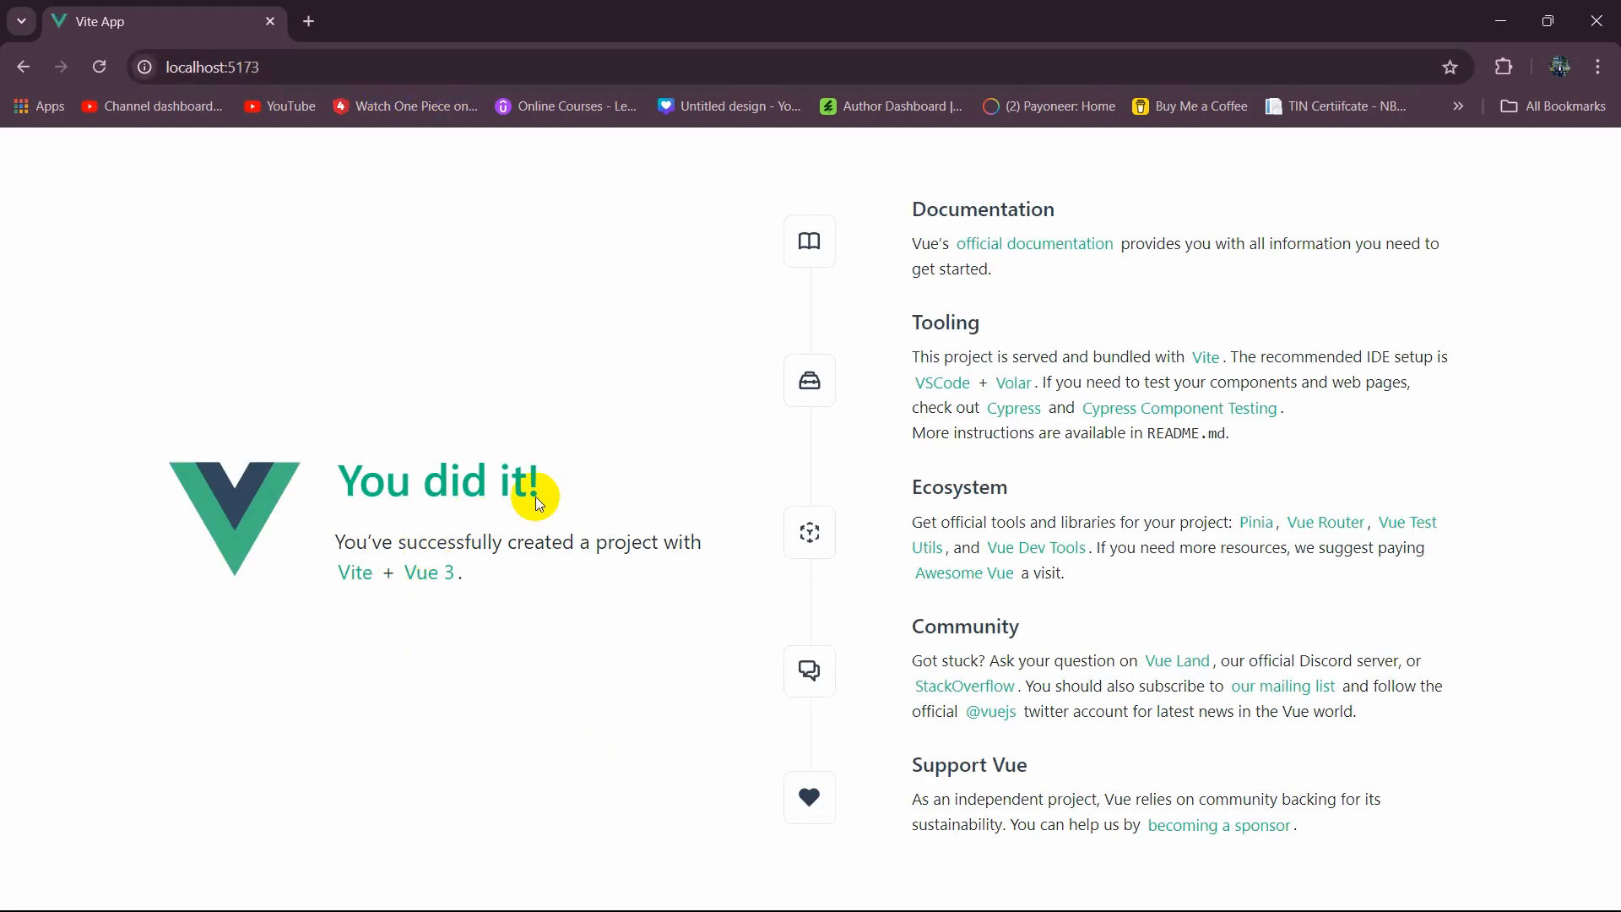
mouse_move(742, 436)
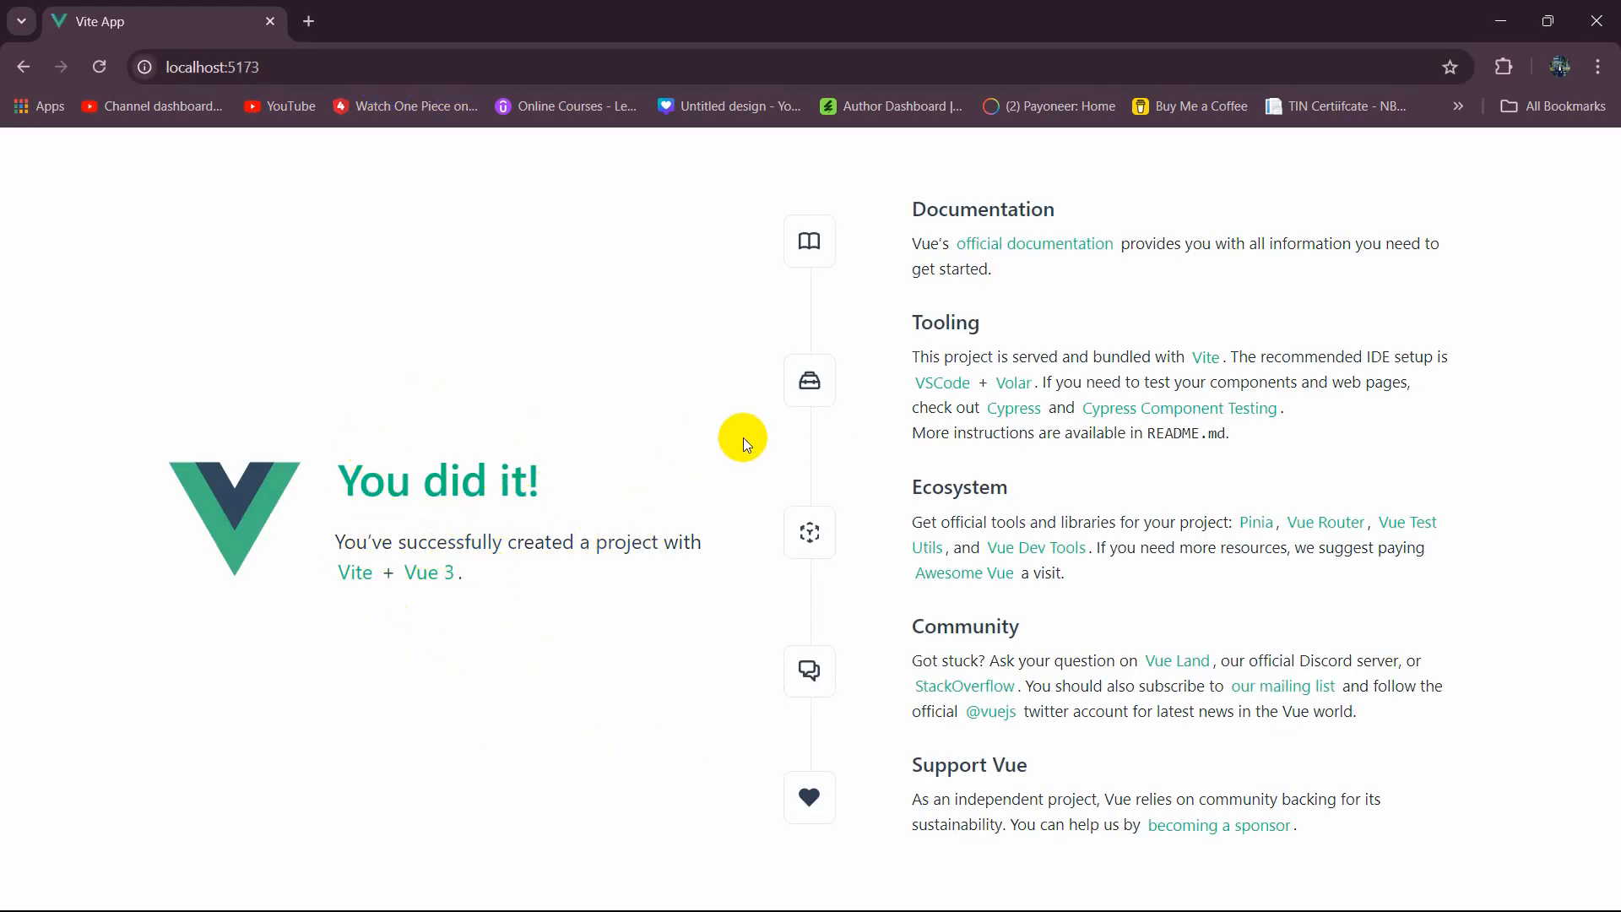
mouse_move(609, 888)
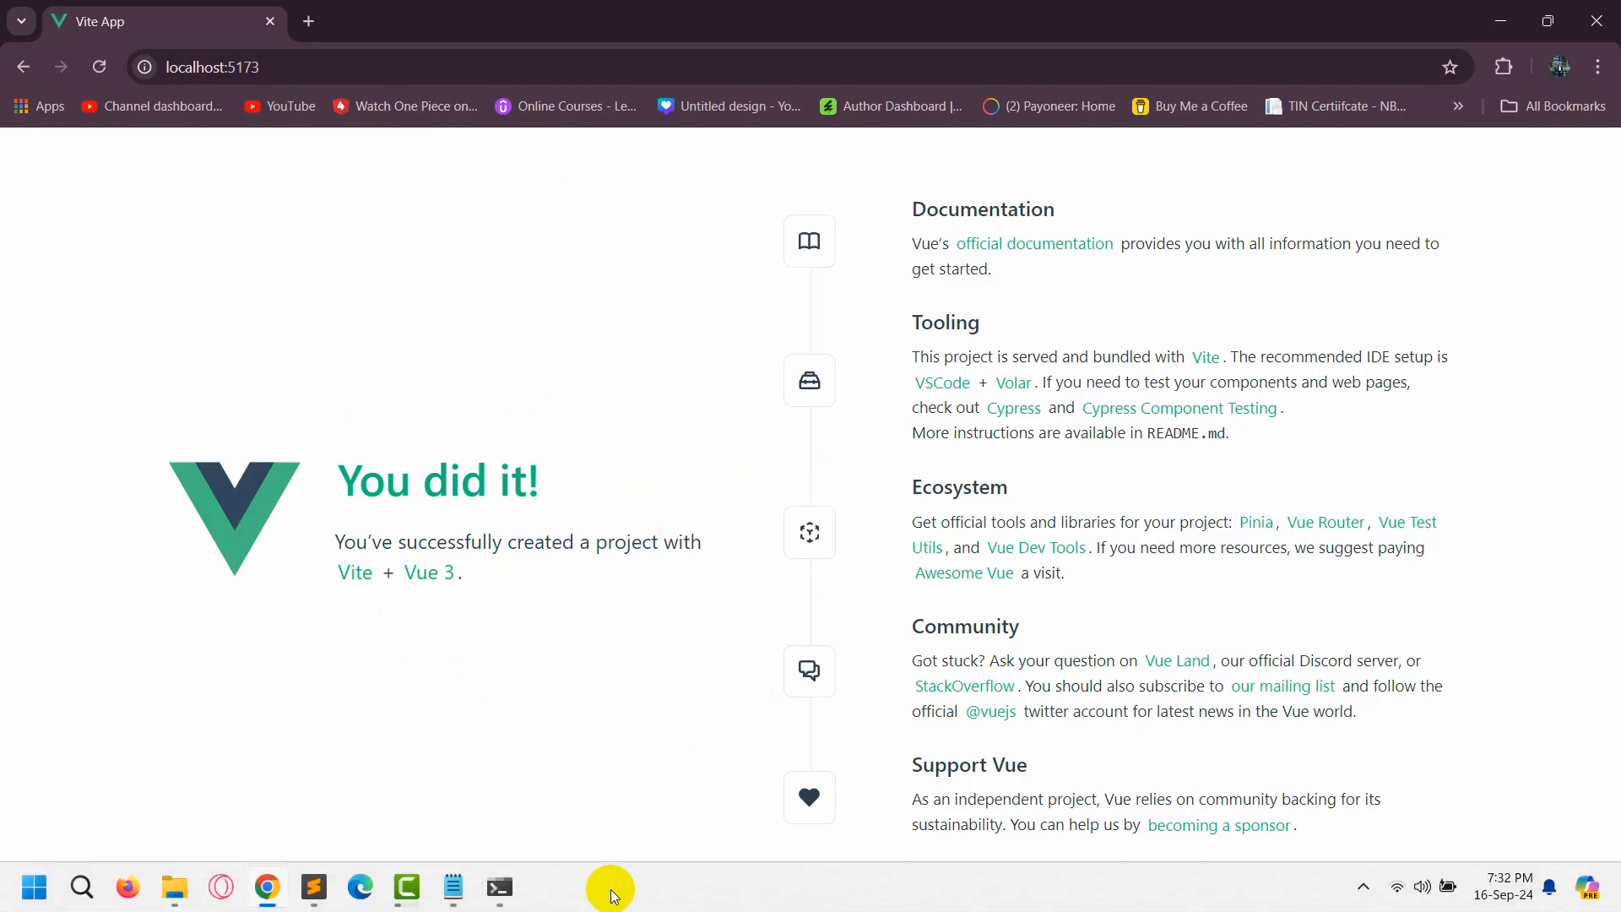
Step: Leave the localhost:5173 welcome page and switch to Sublime Text from the taskbar
left_click(312, 894)
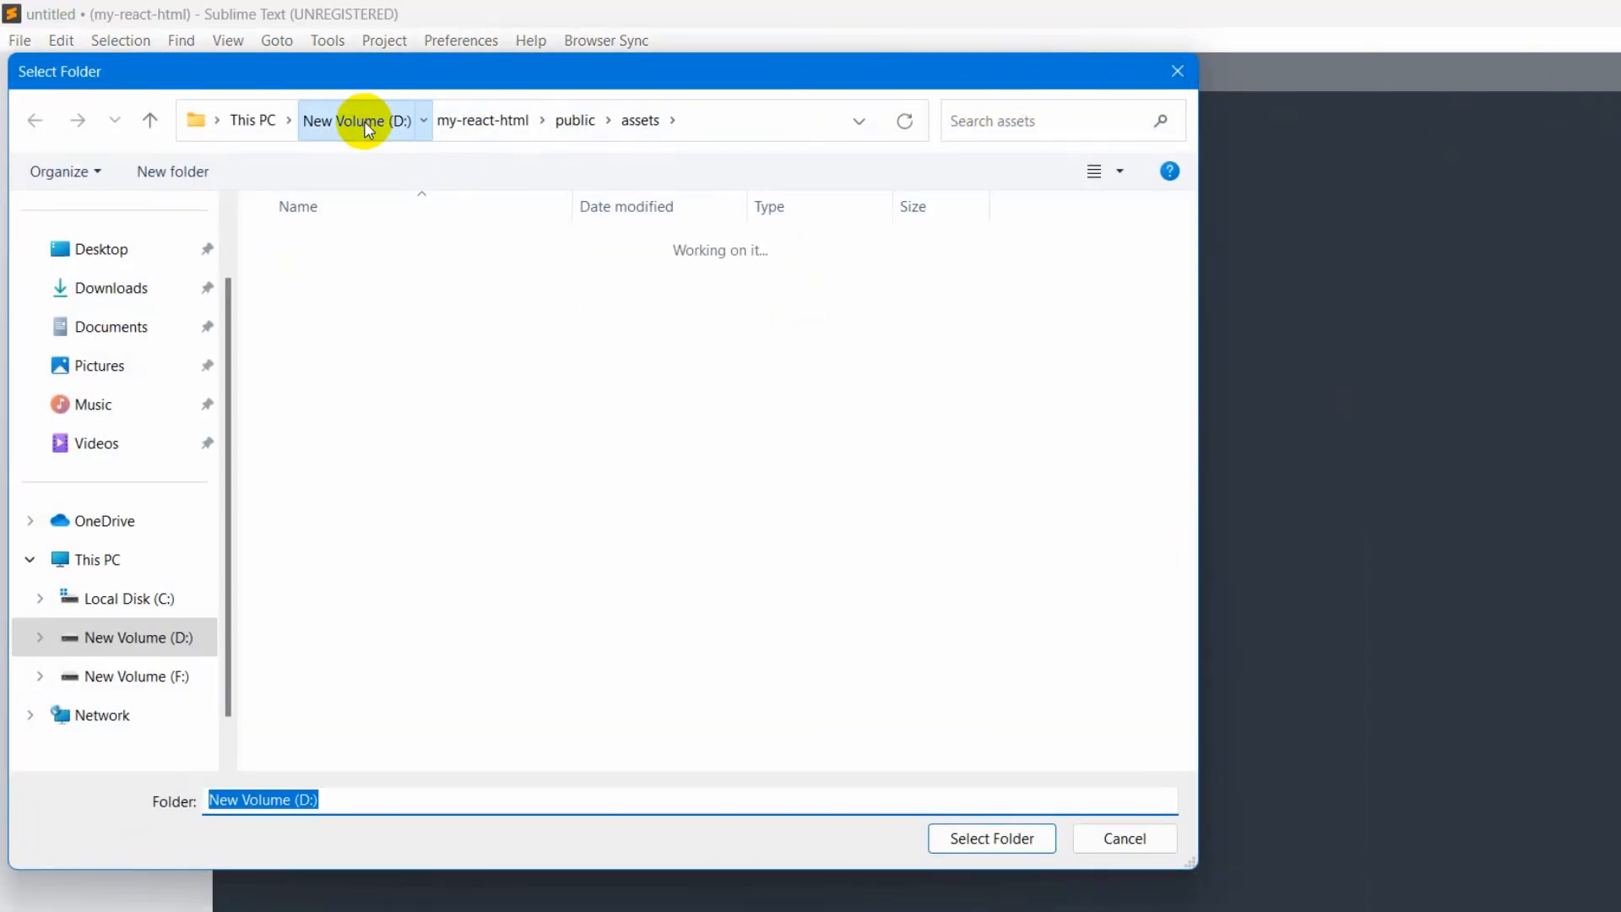
Step: Search drive D: for my-first-vue and select it as Sublime Text's folder
left_click(356, 120)
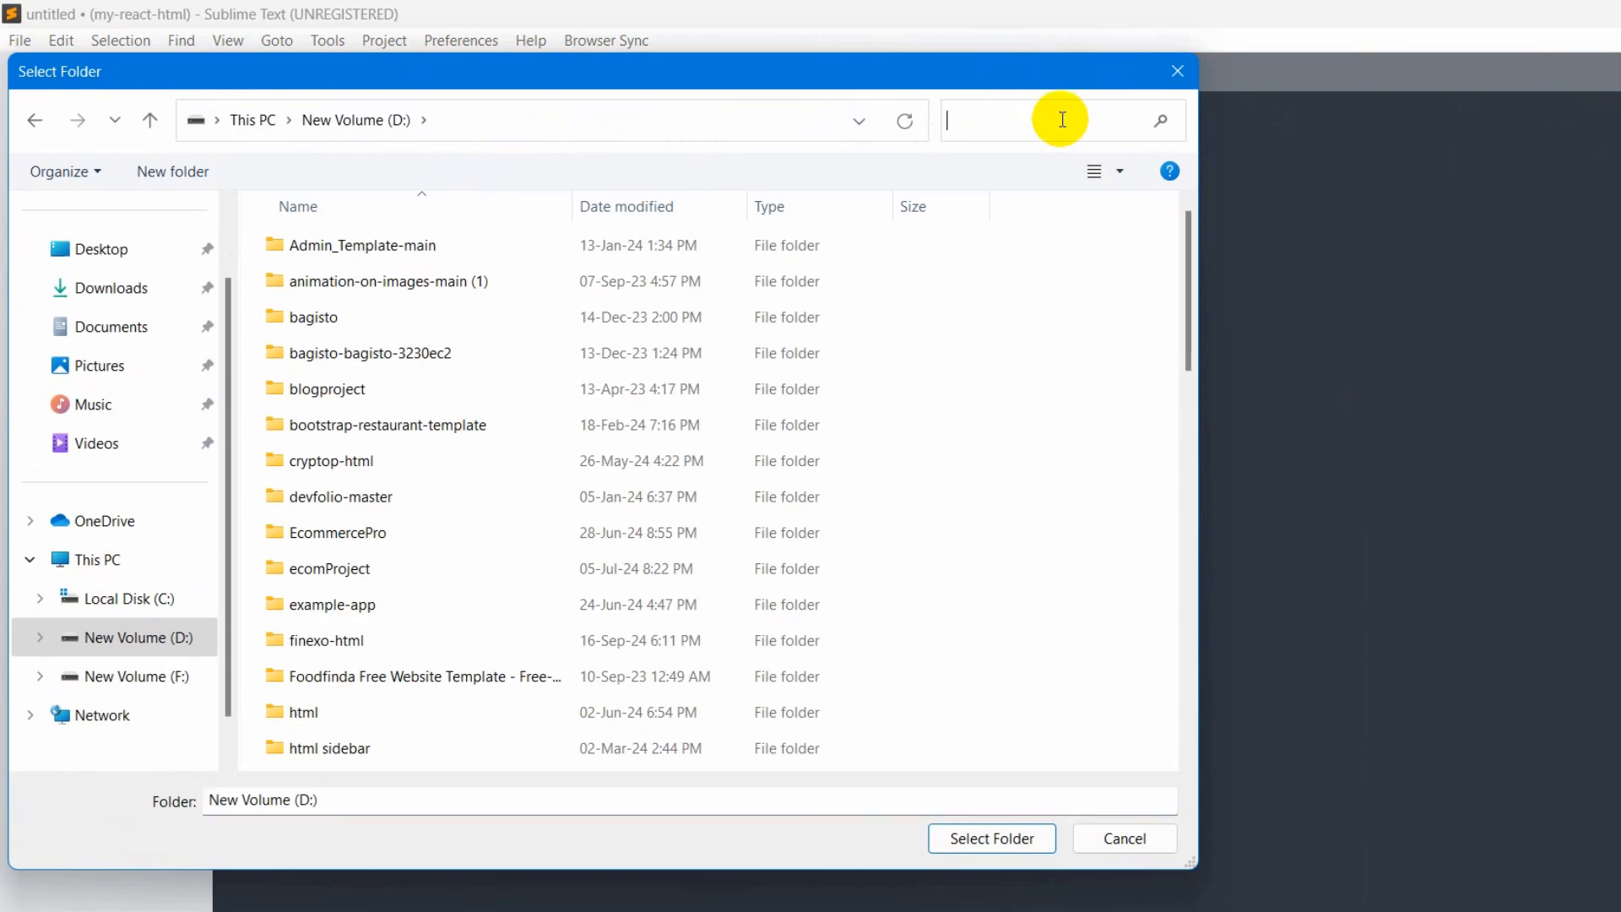
type("m")
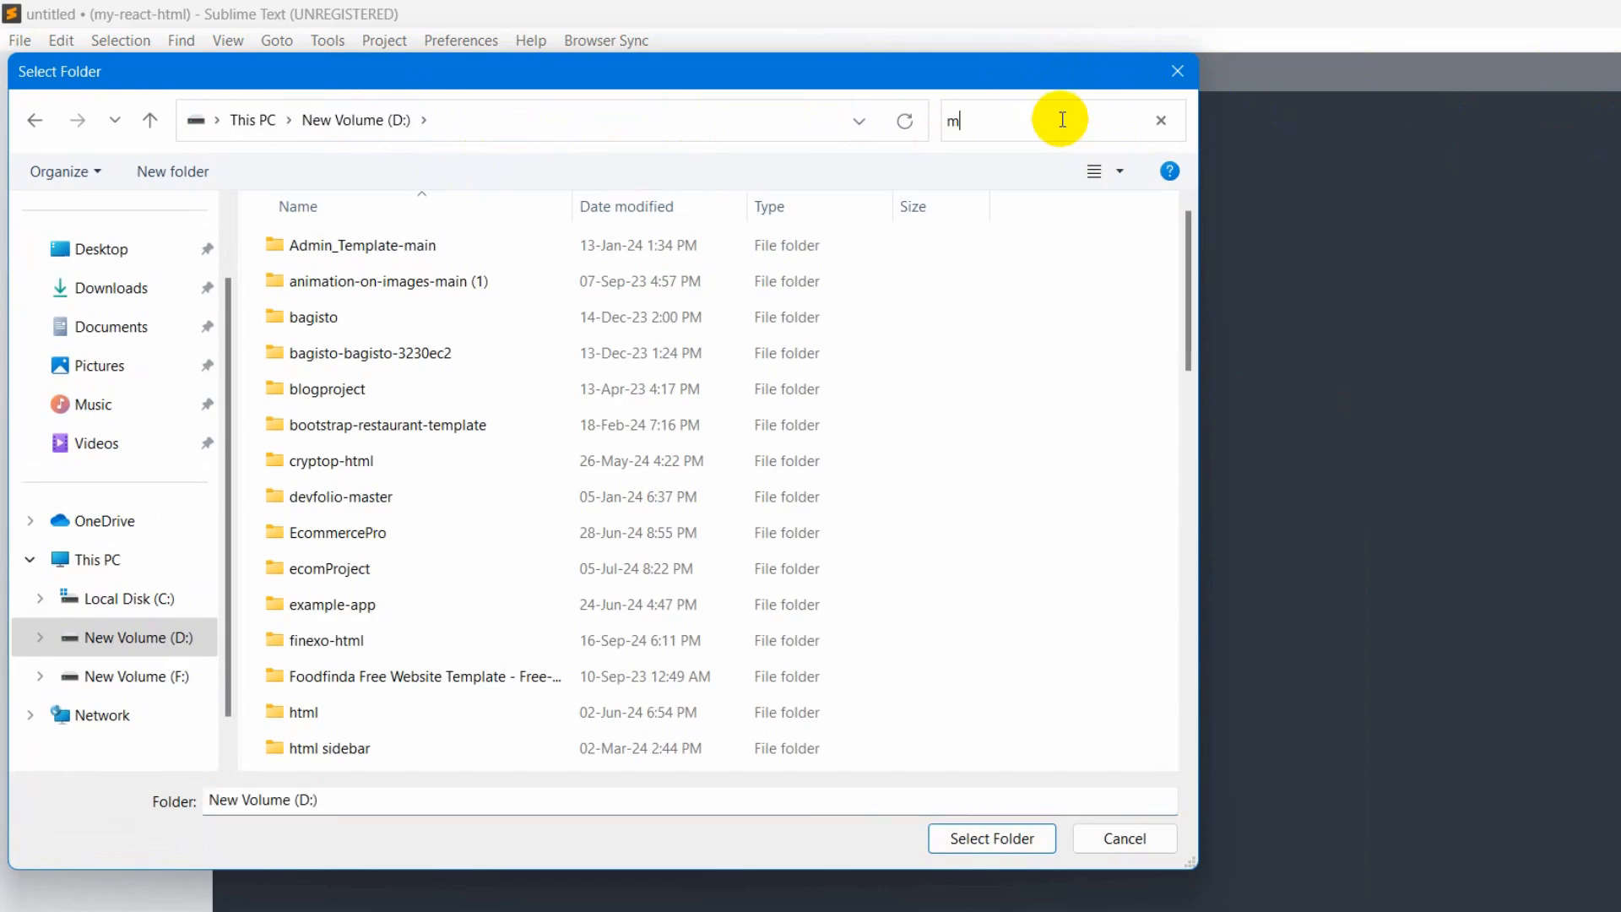
type("y-first-v")
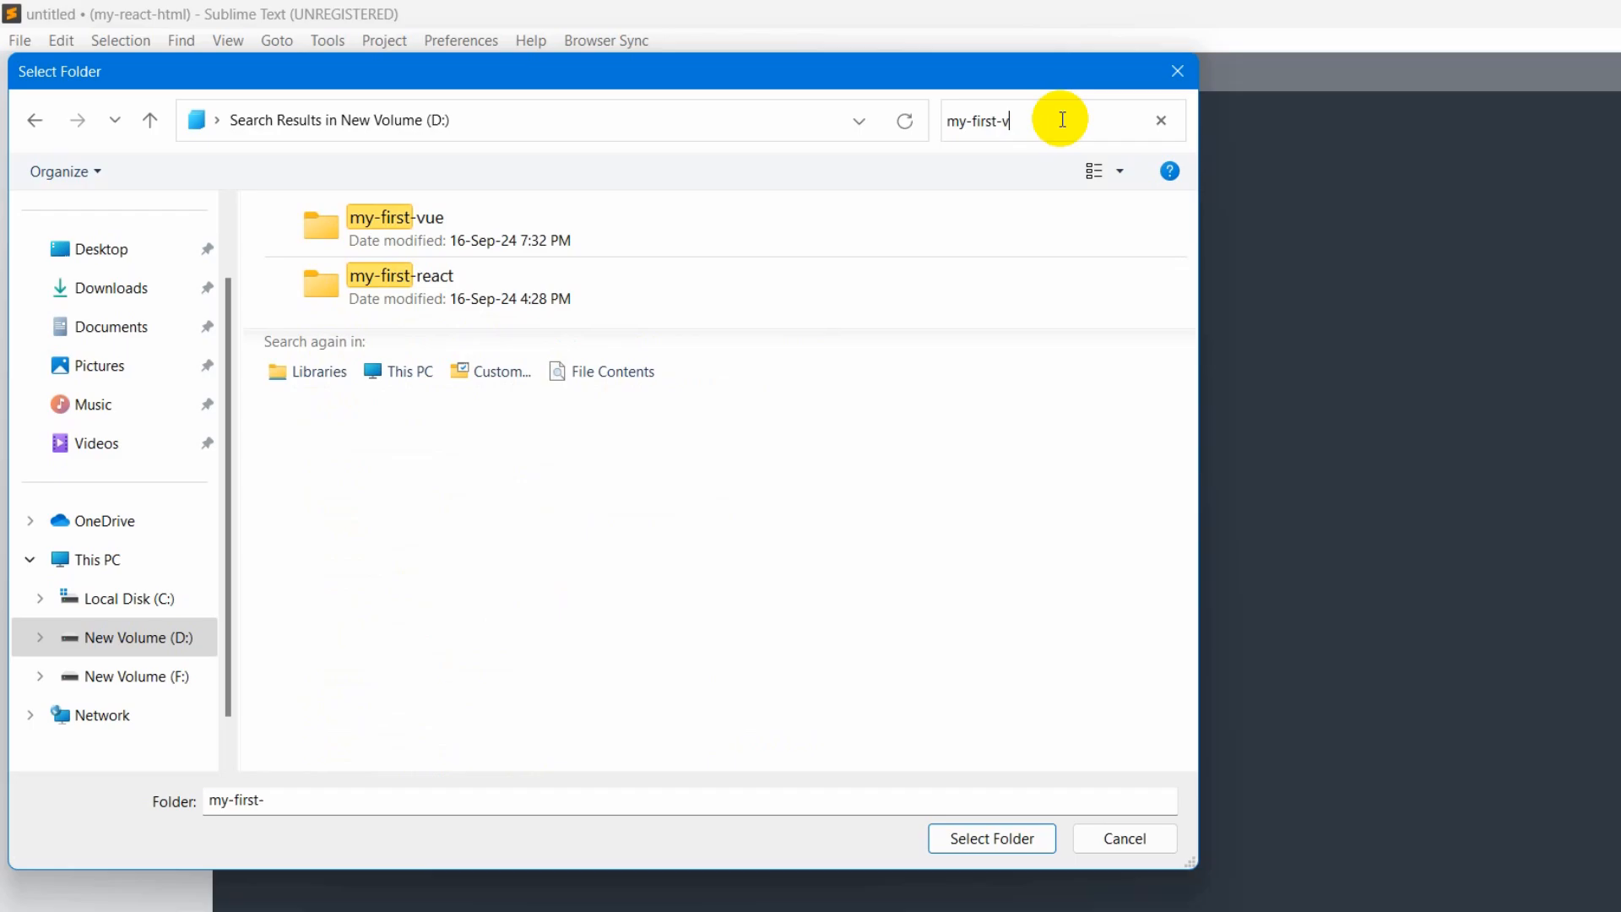
type("u")
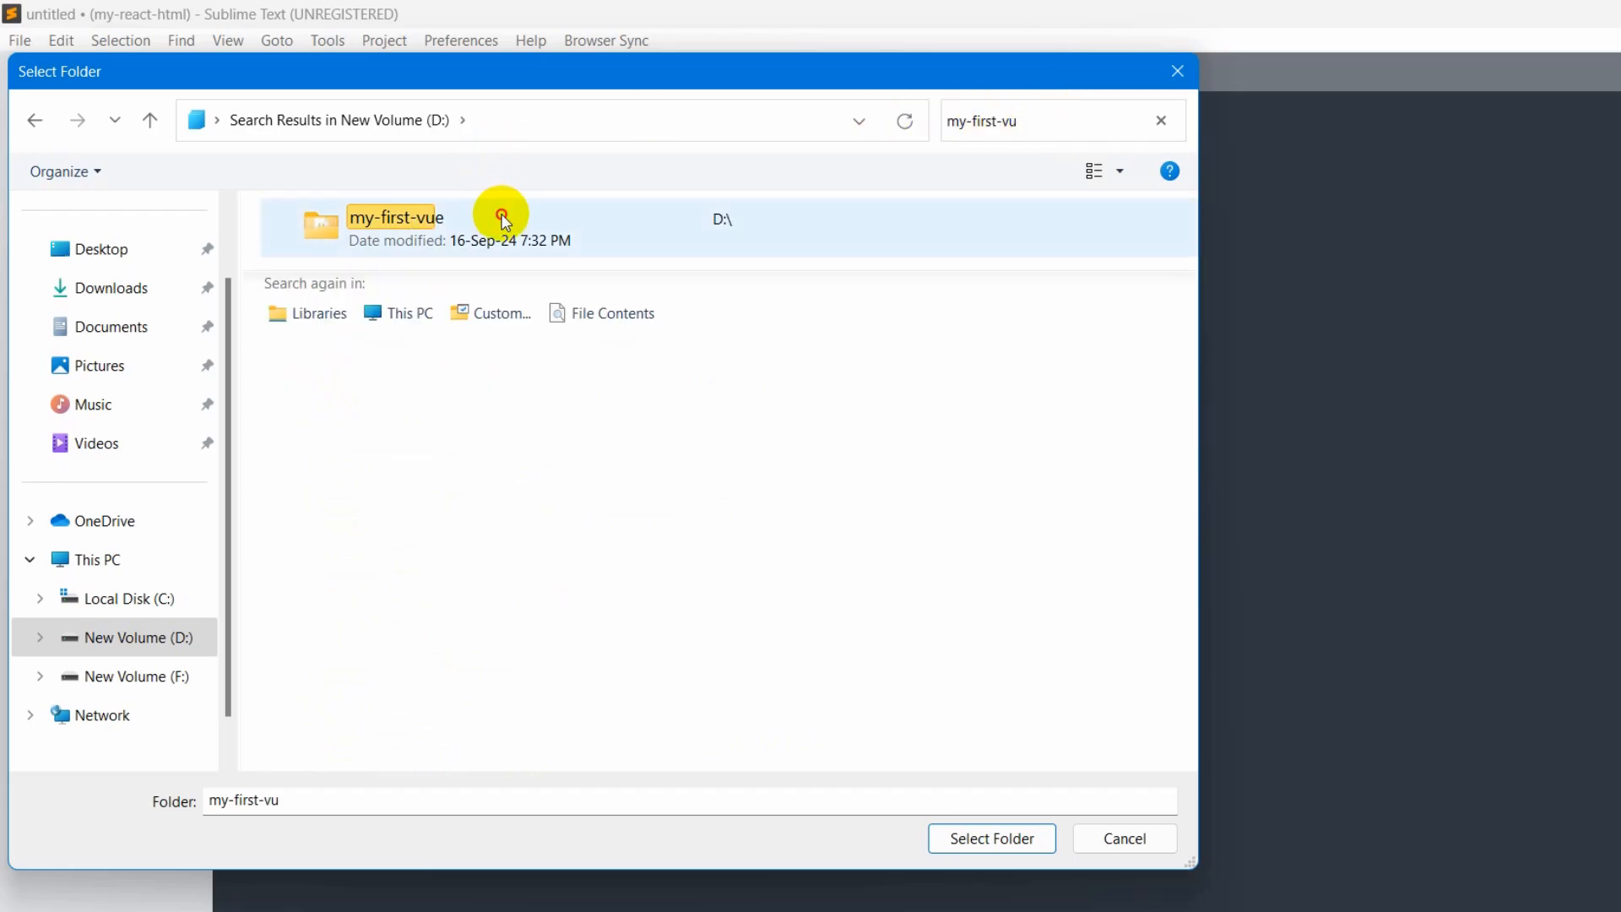
left_click(989, 839)
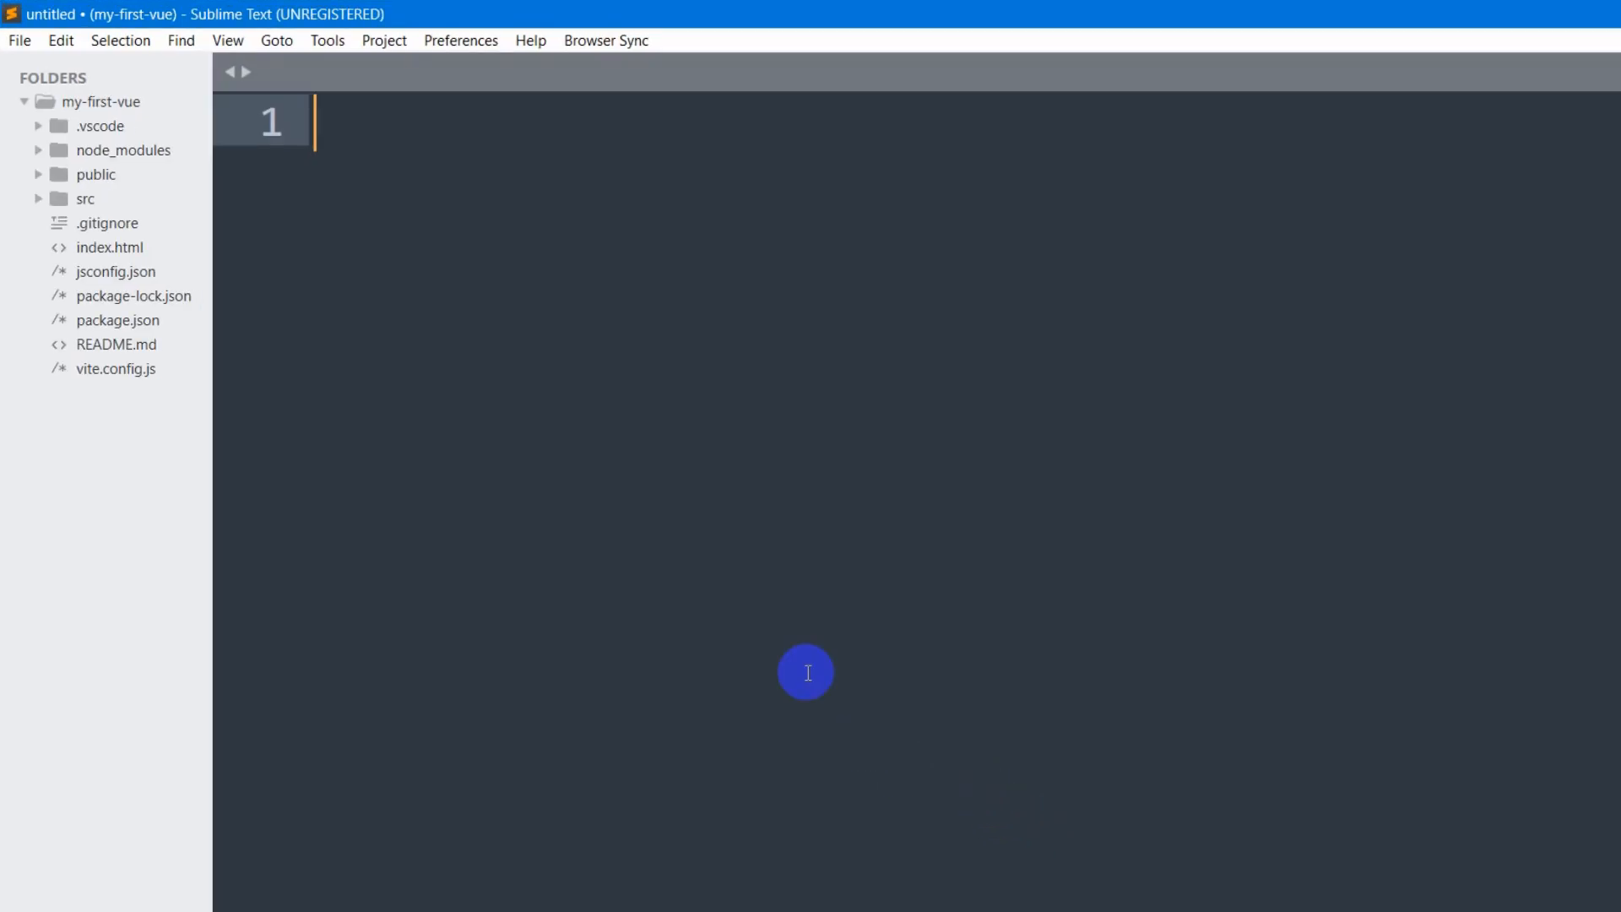
left_click(84, 198)
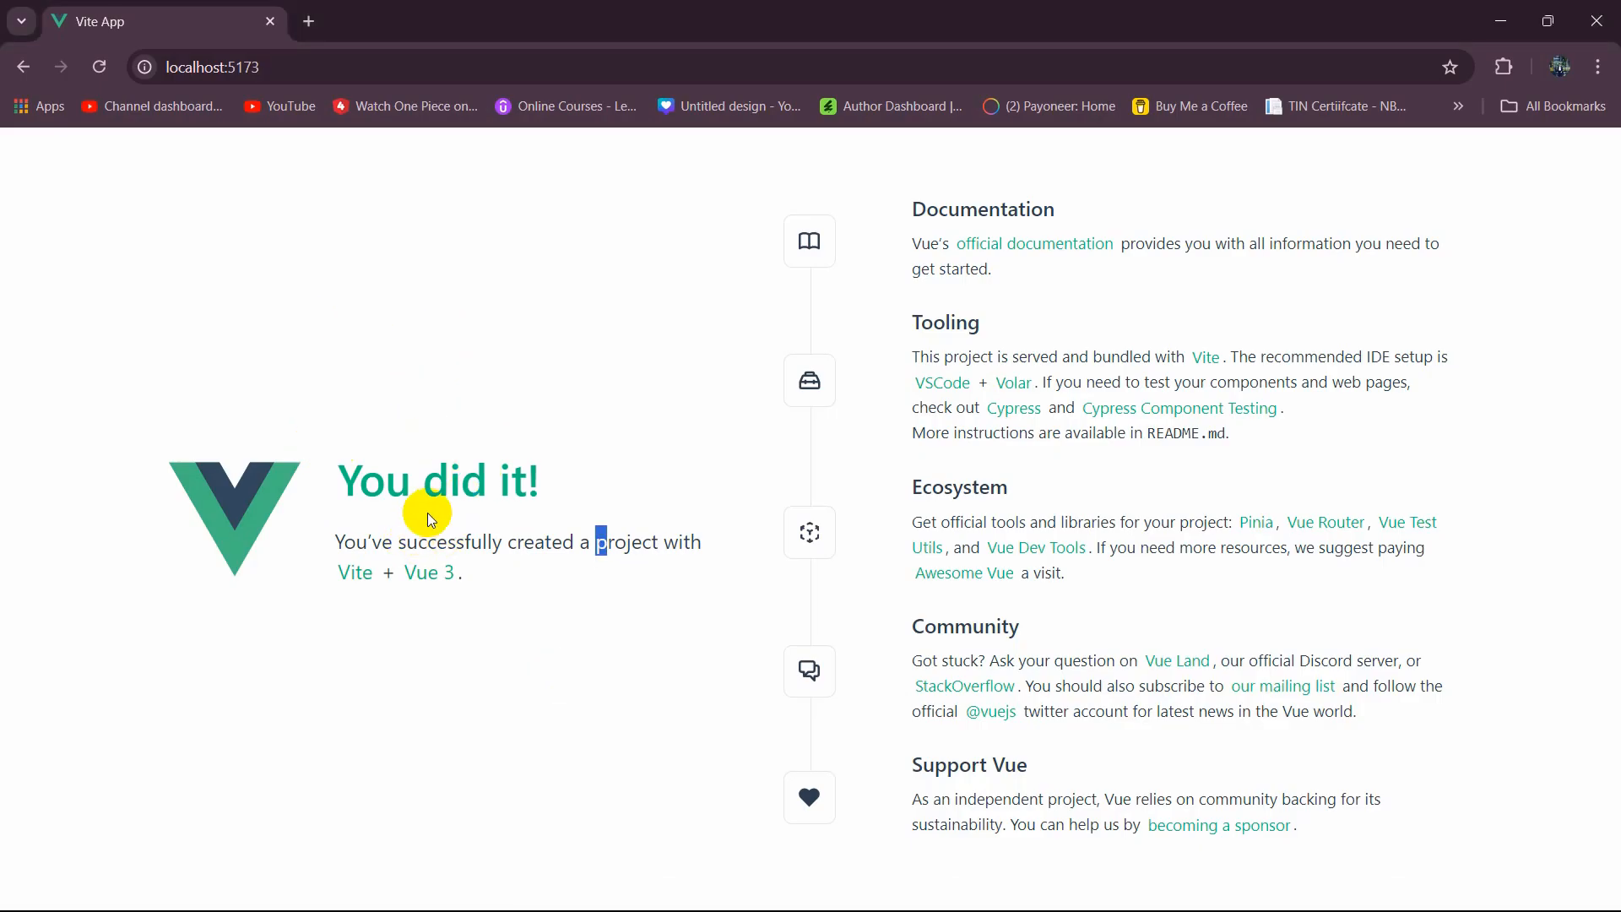
mouse_move(356, 887)
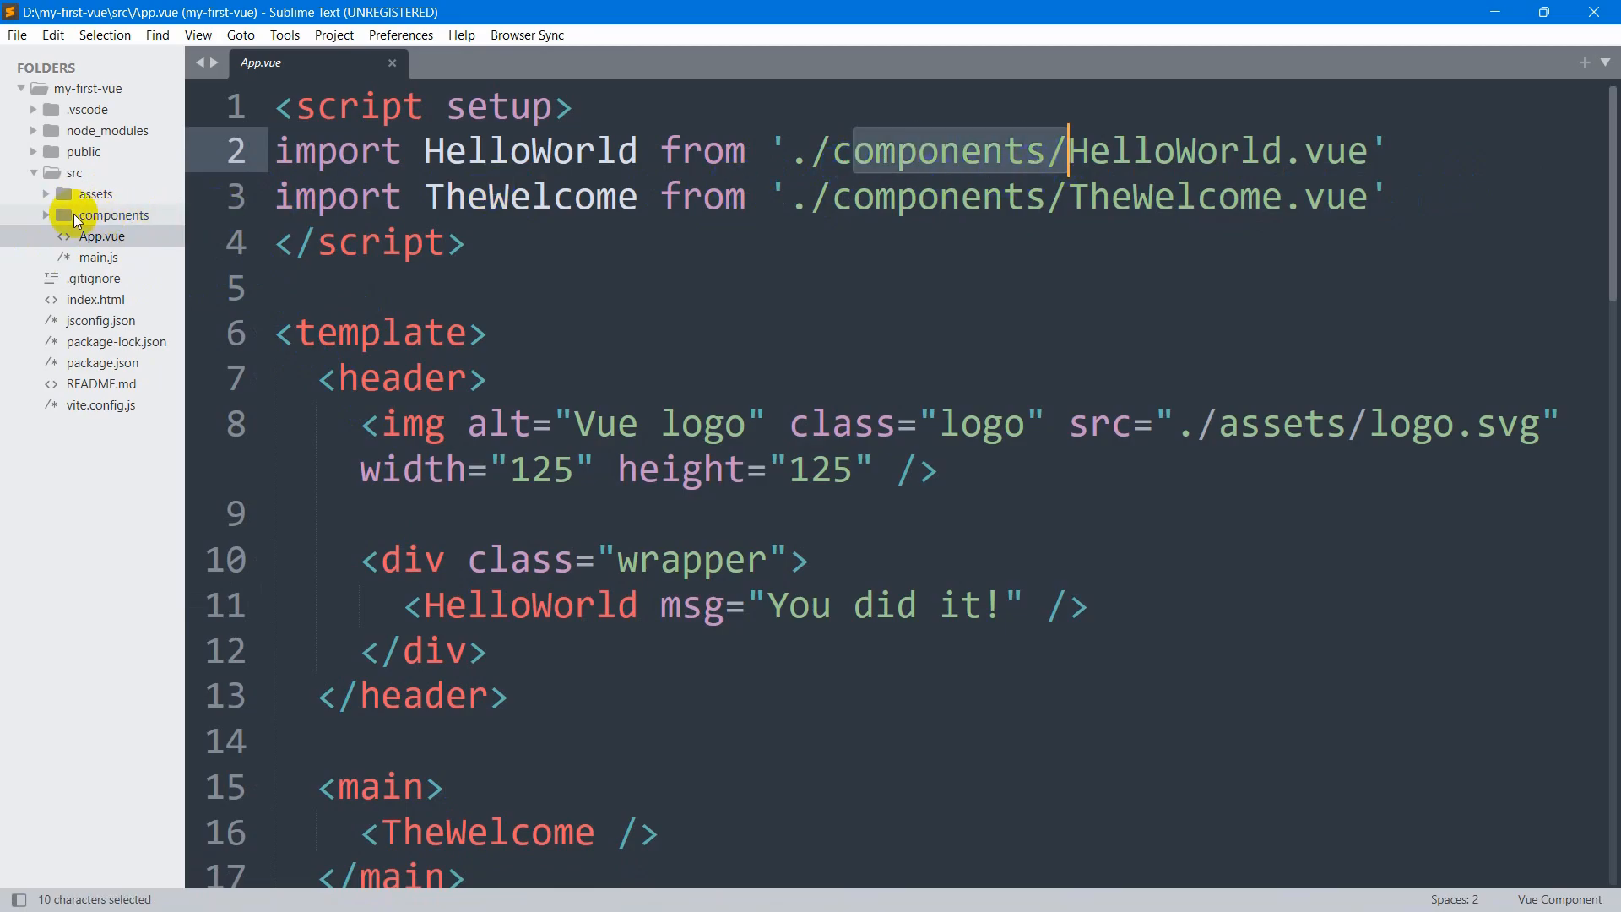
Step: In App.vue, append 'hello here' after 'You did it' in the HelloWorld msg
left_click(111, 216)
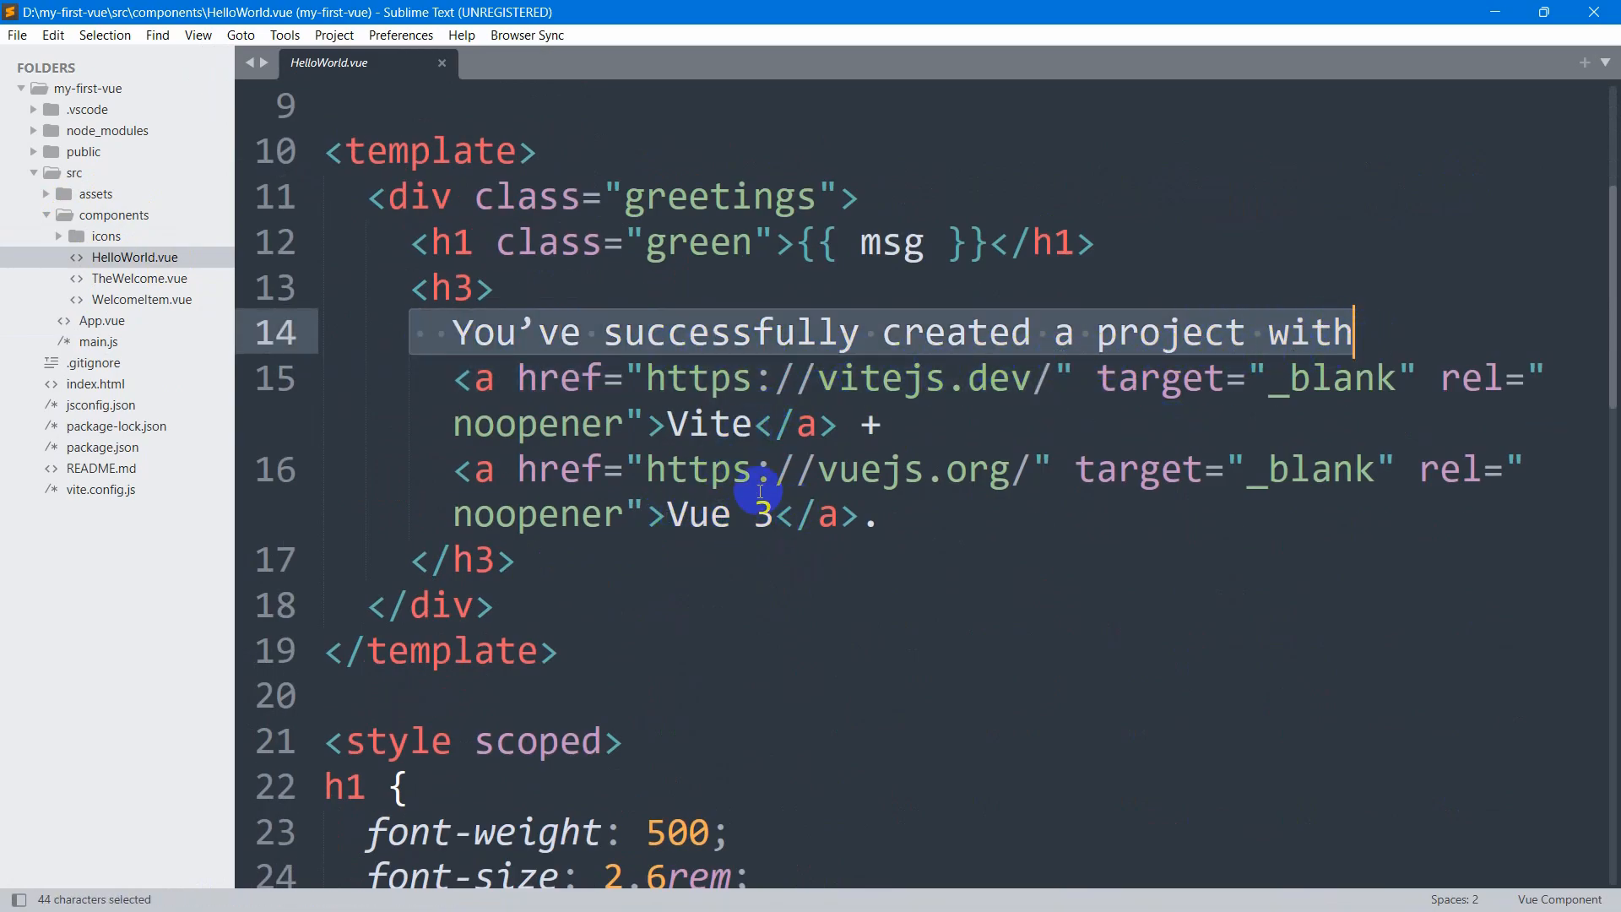
left_click(103, 321)
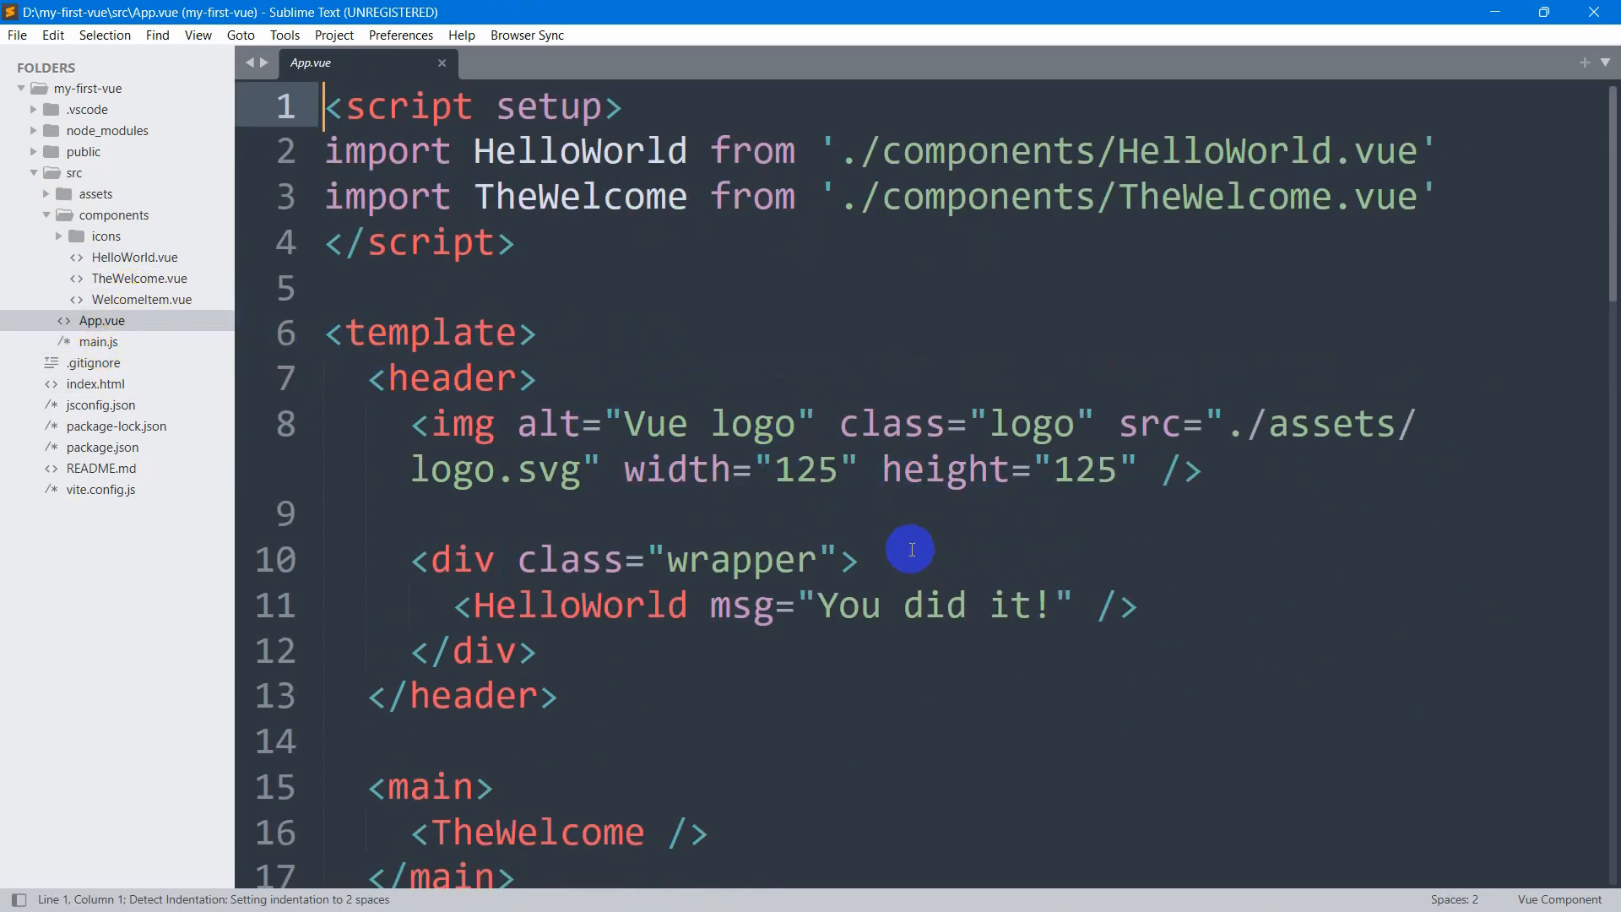
scroll("down", 3)
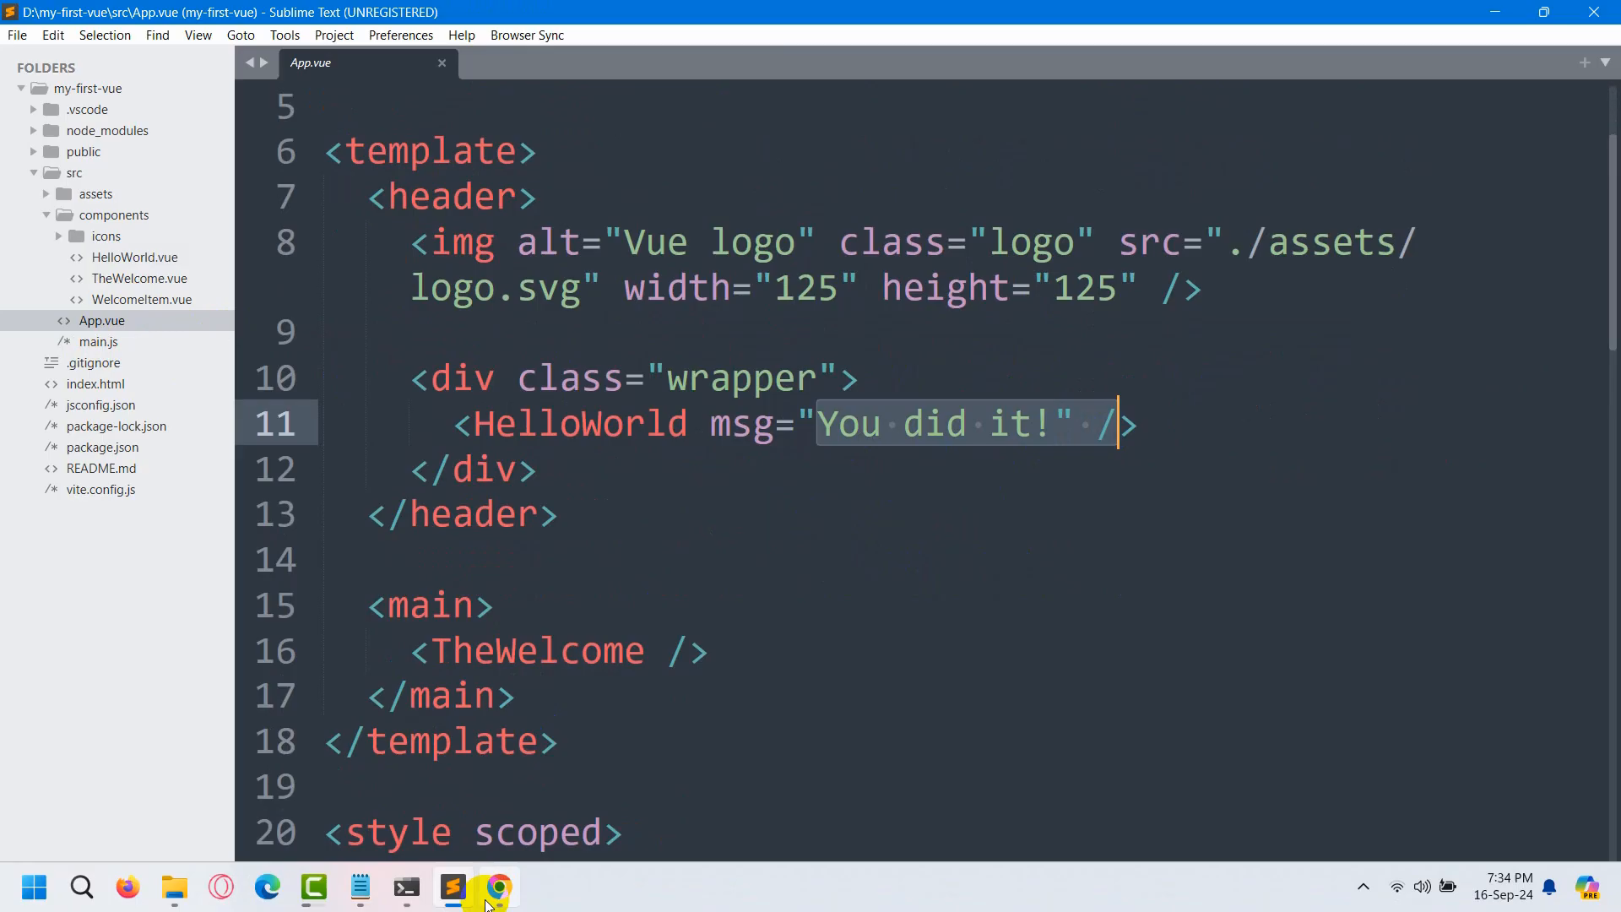
left_click(499, 887)
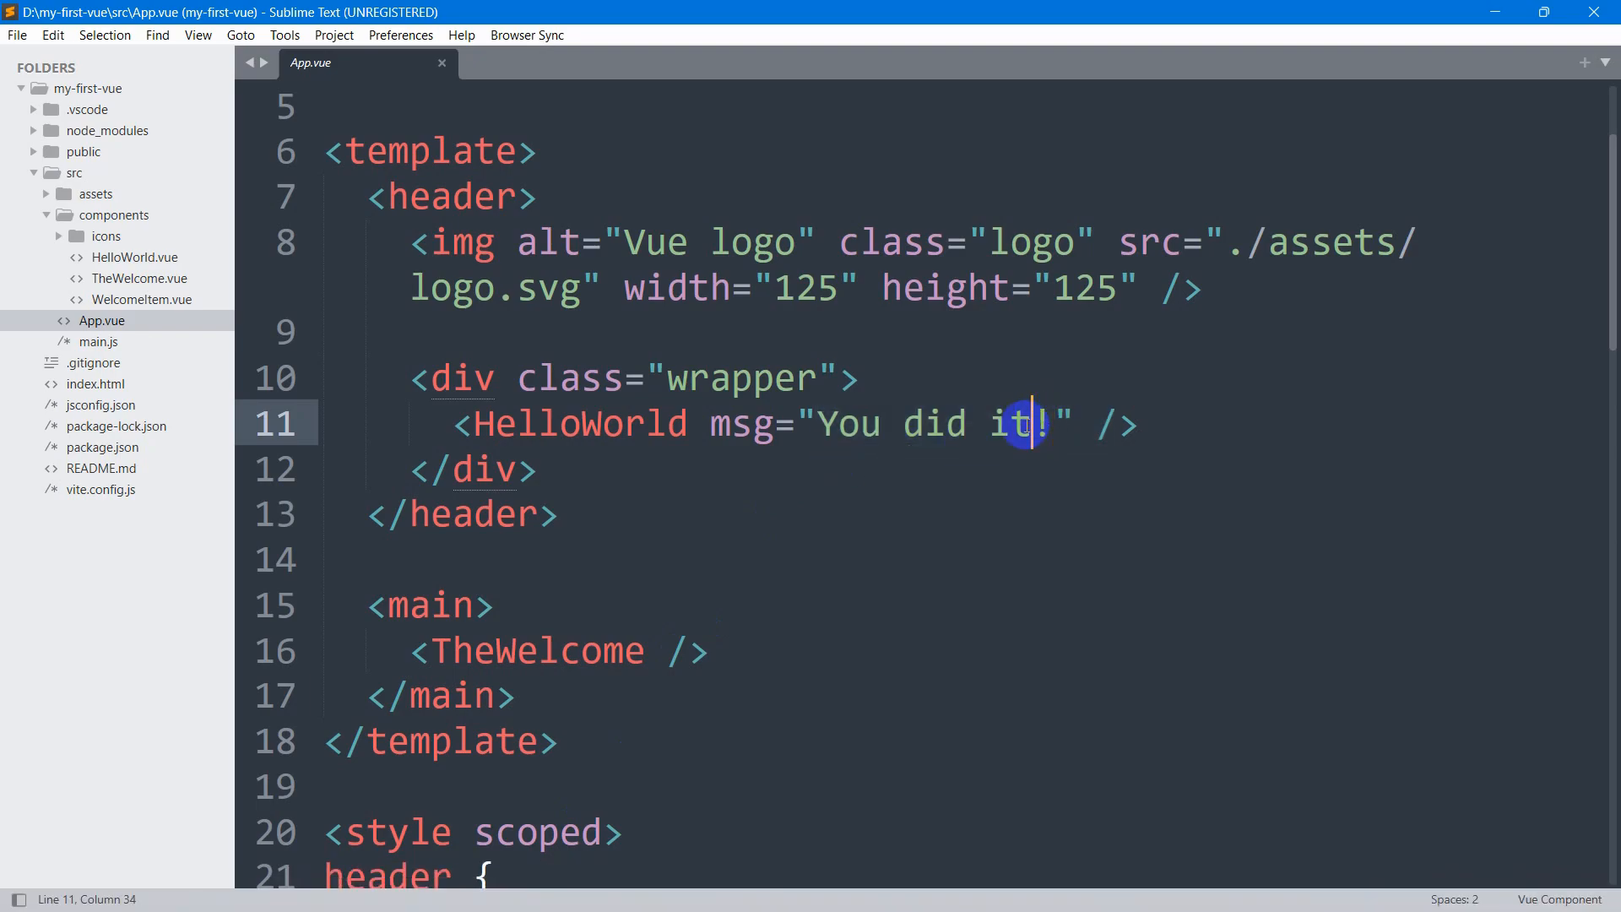
type("hello here")
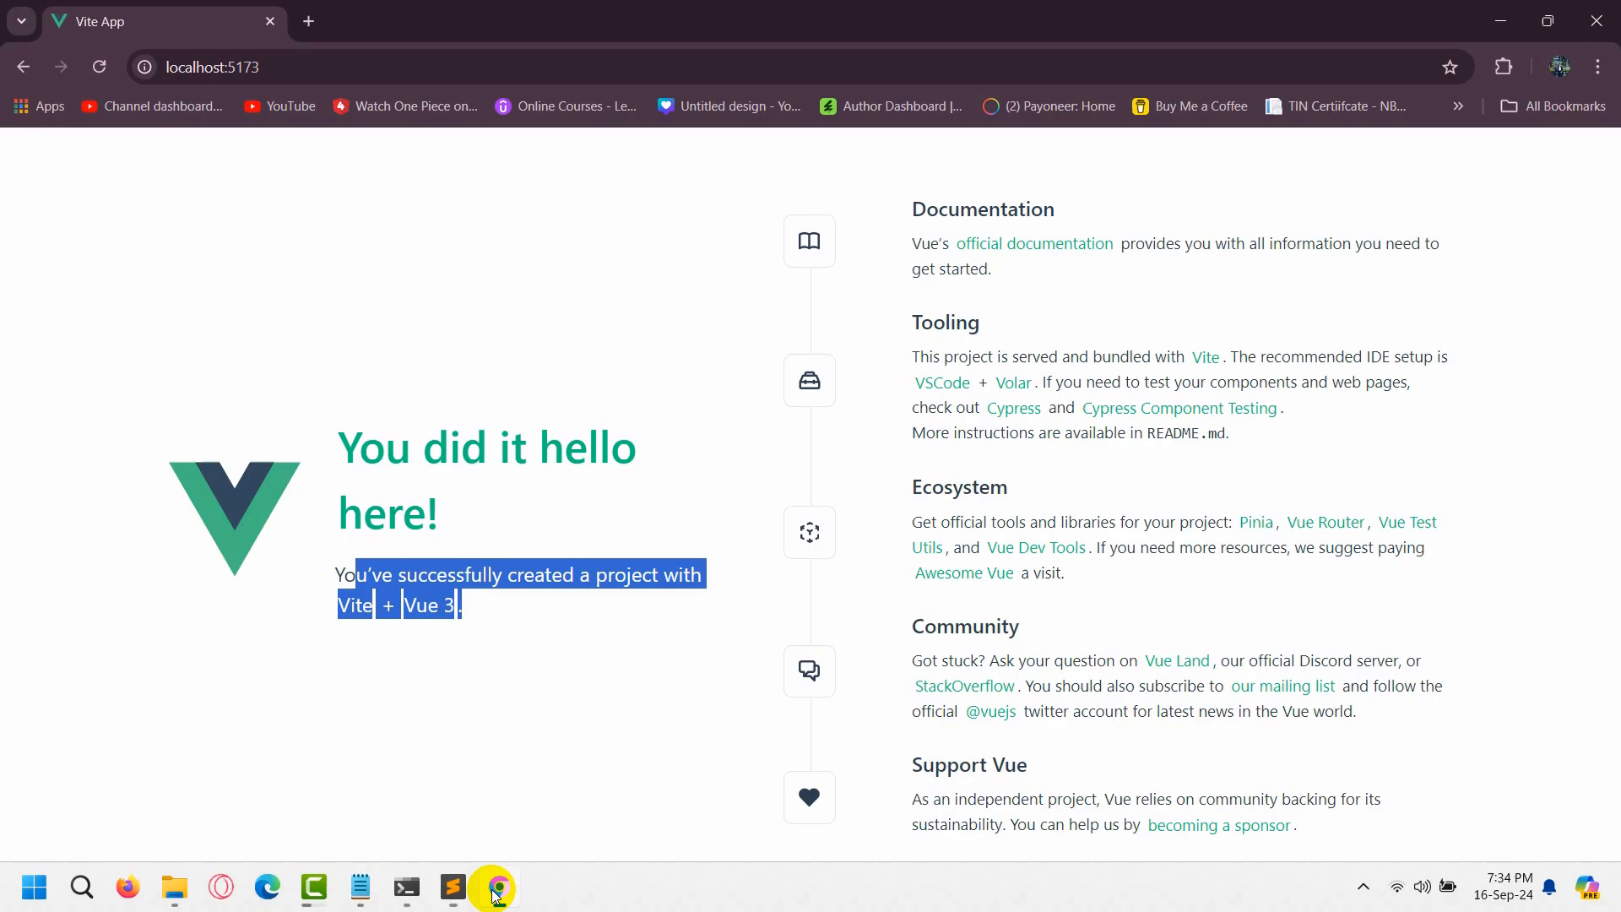
Step: Clear the stray selection on localhost:5173 to view the 'You did it hello here!' heading
left_click(568, 478)
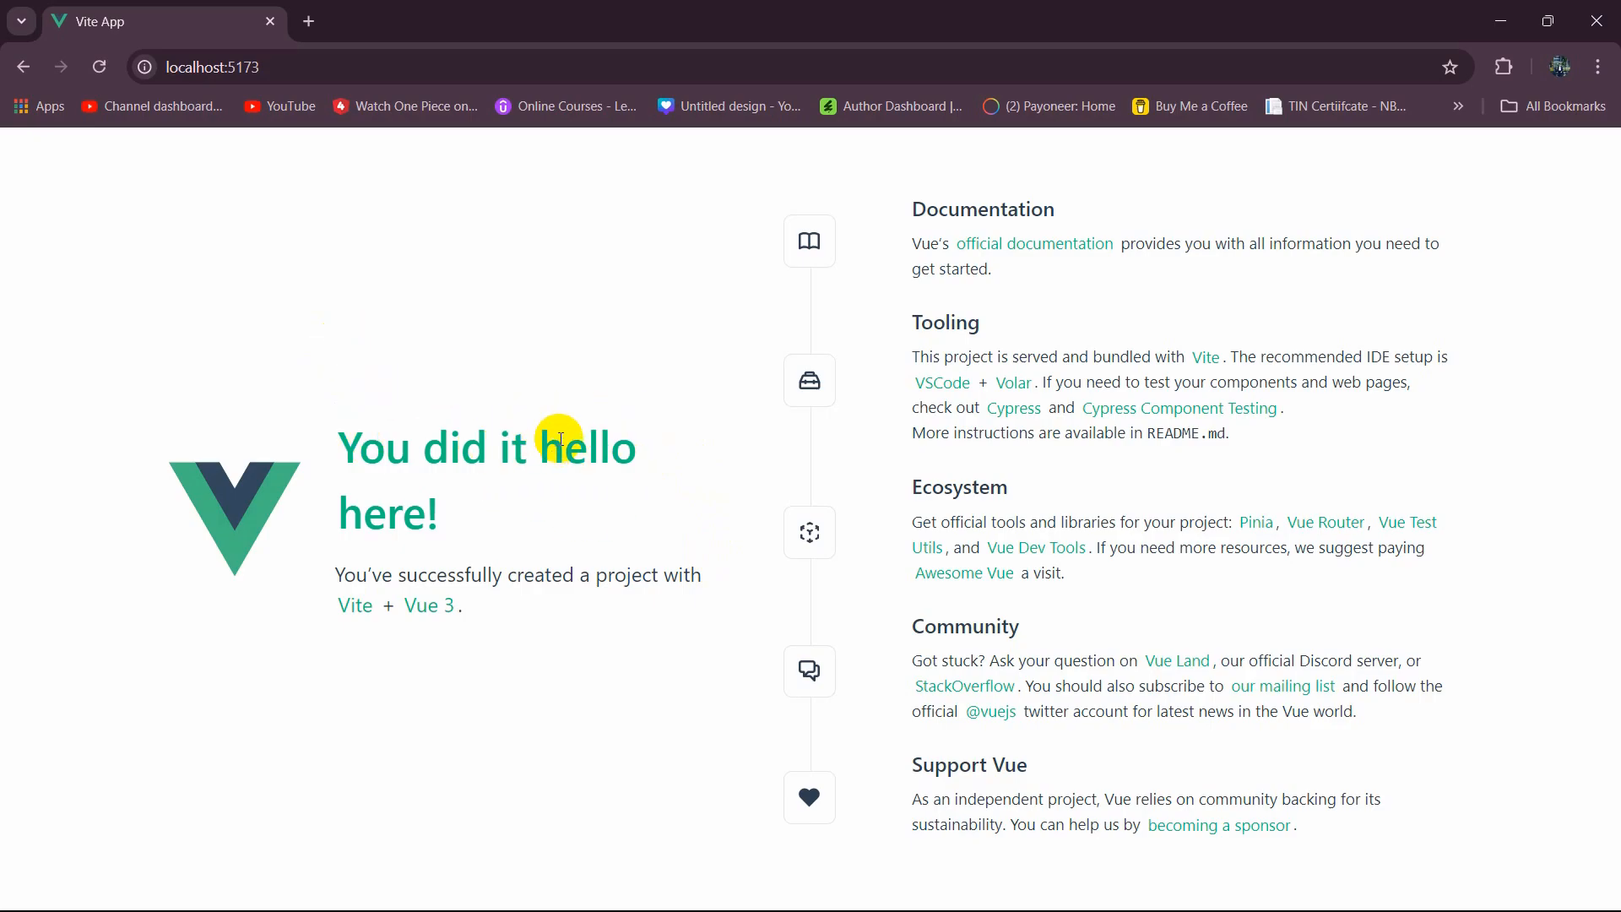
mouse_move(1251, 461)
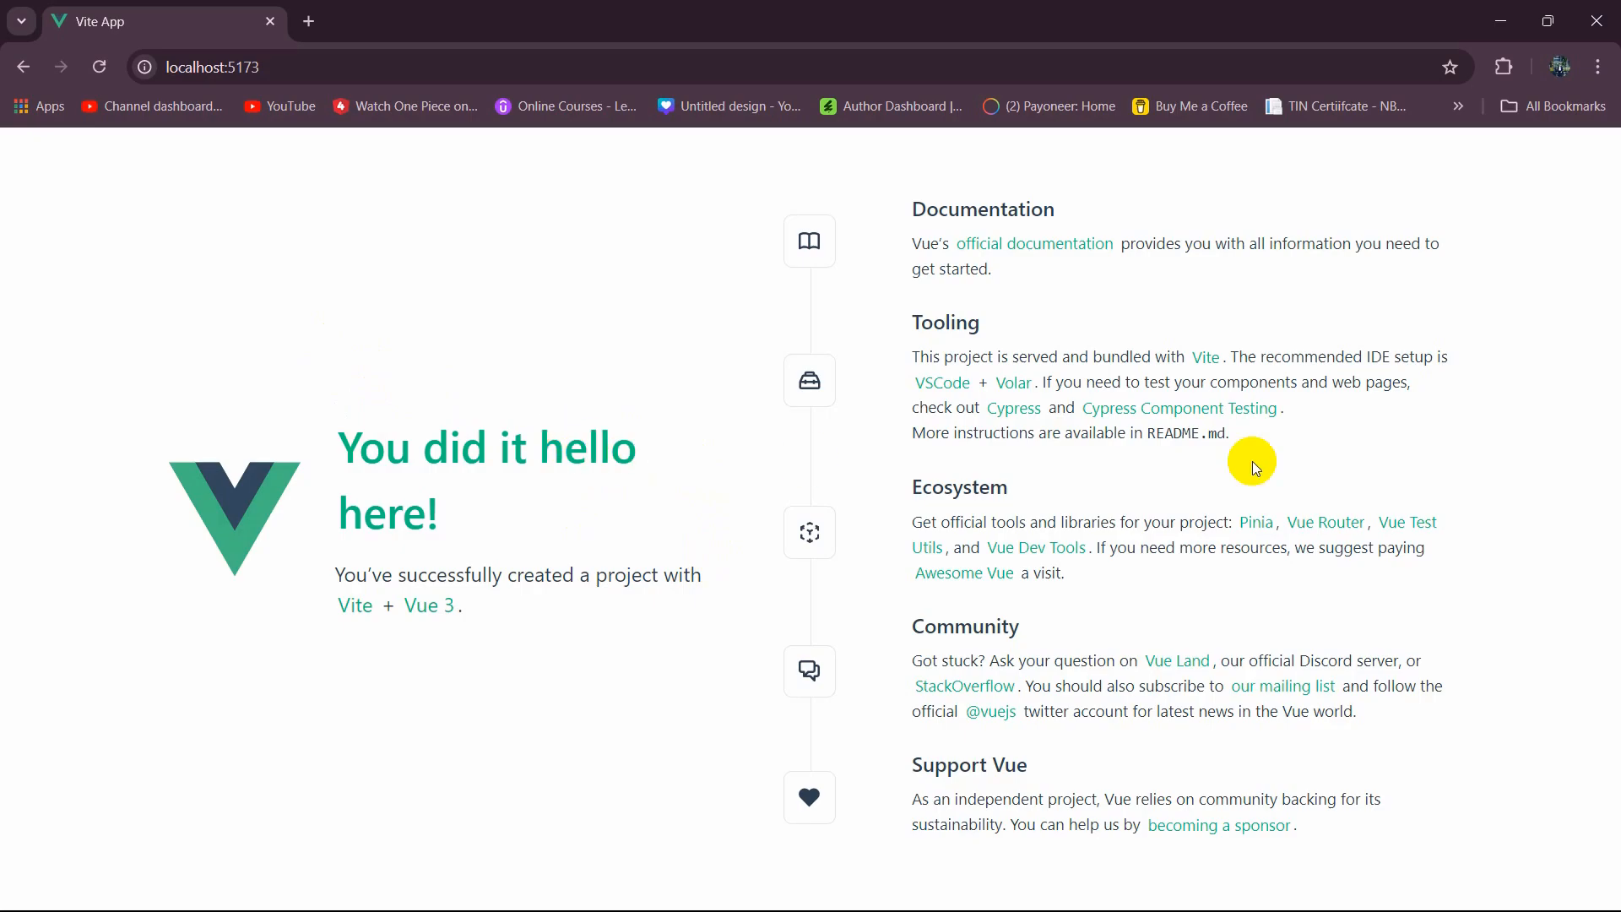